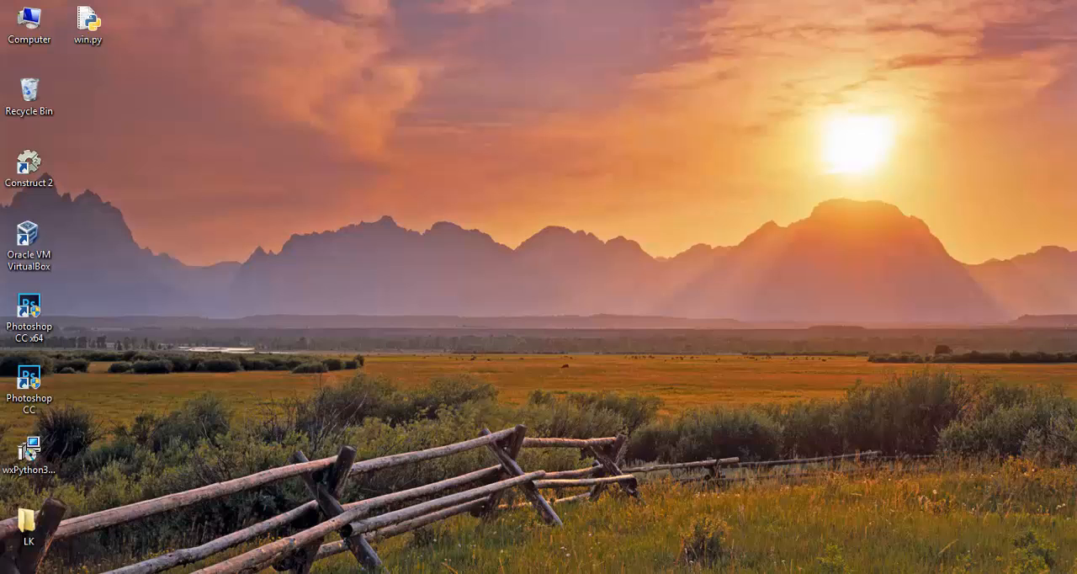
Step: Download the 32-bit wxPython 3.0 installer for Python 2.7 from wxpython.org's Windows downloads
{"action": "double_click", "coordinate": [29, 447]}
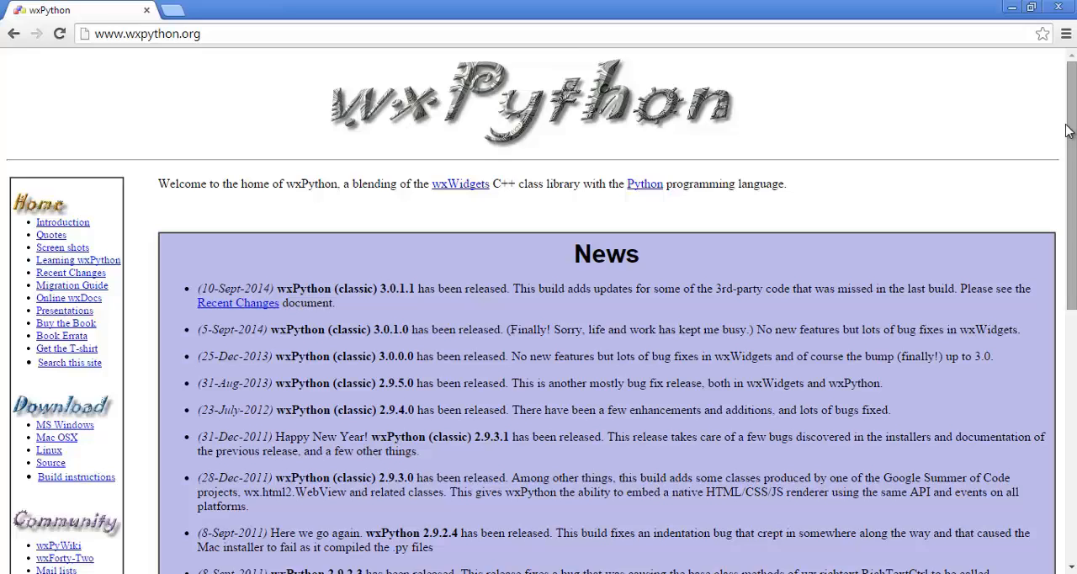
{"action": "scroll", "scroll_direction": "down", "scroll_amount": 3}
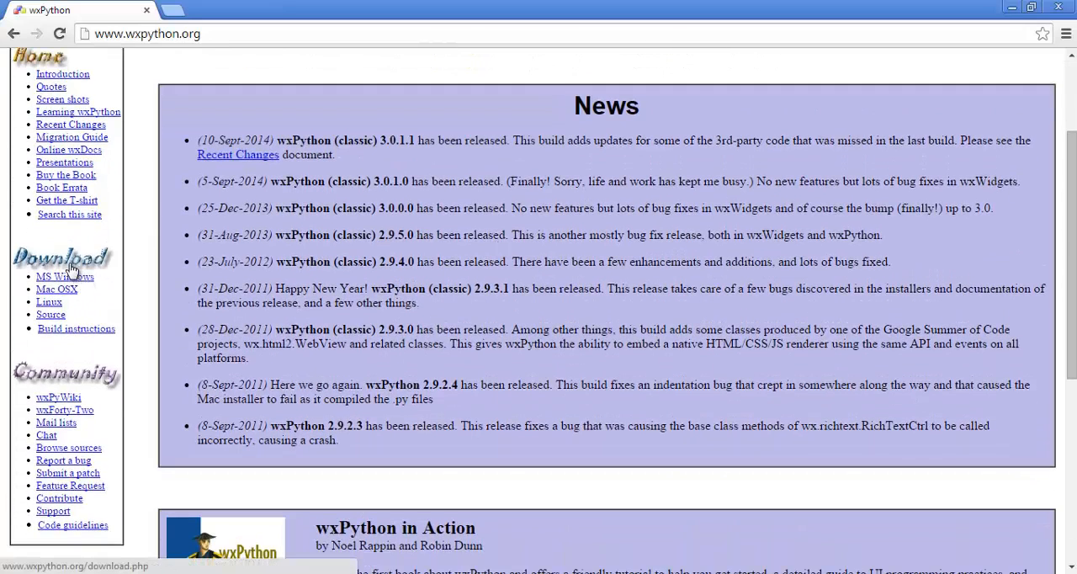
{"action": "left_click", "coordinate": [65, 277]}
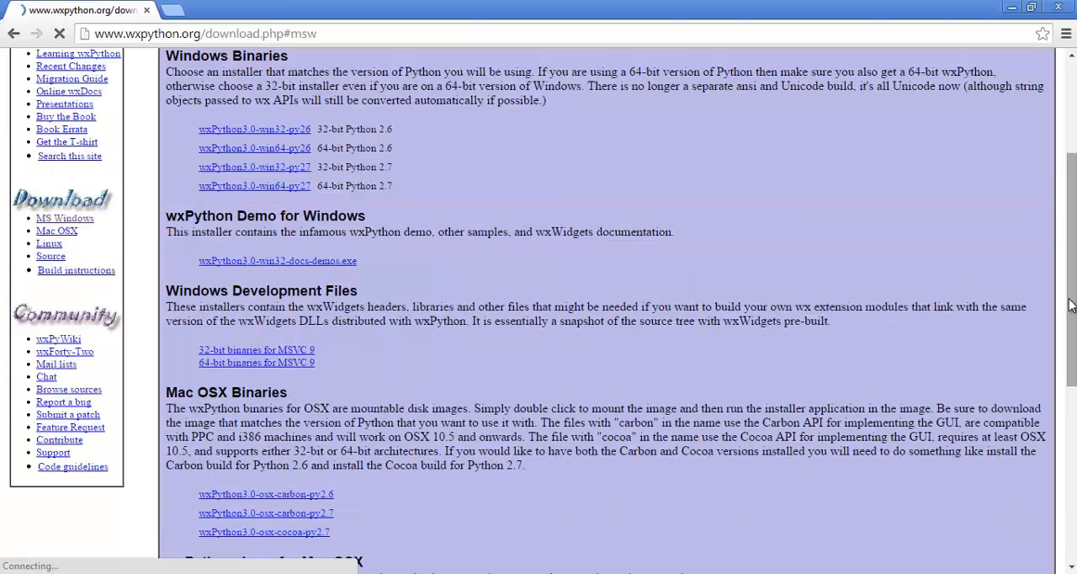
{"action": "scroll", "scroll_direction": "down", "scroll_amount": 3}
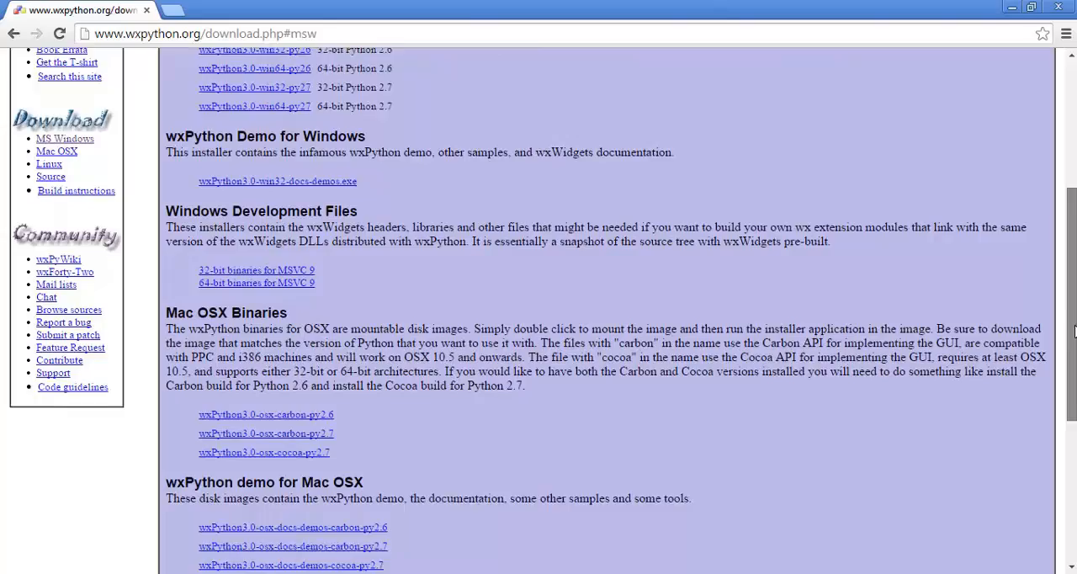
{"action": "scroll", "scroll_direction": "down", "scroll_amount": 3}
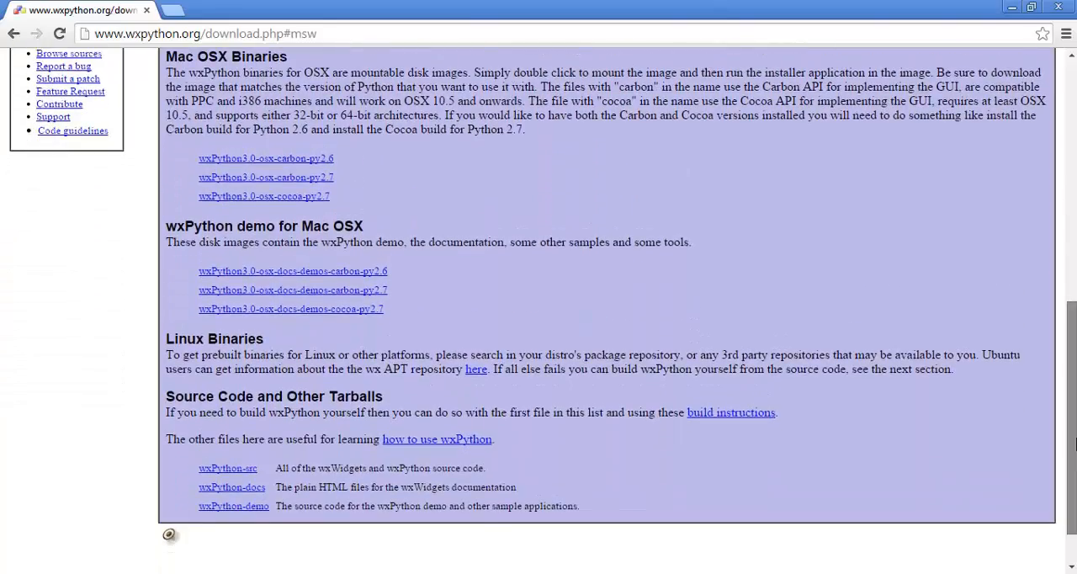
{"action": "scroll", "scroll_direction": "up", "scroll_amount": 3}
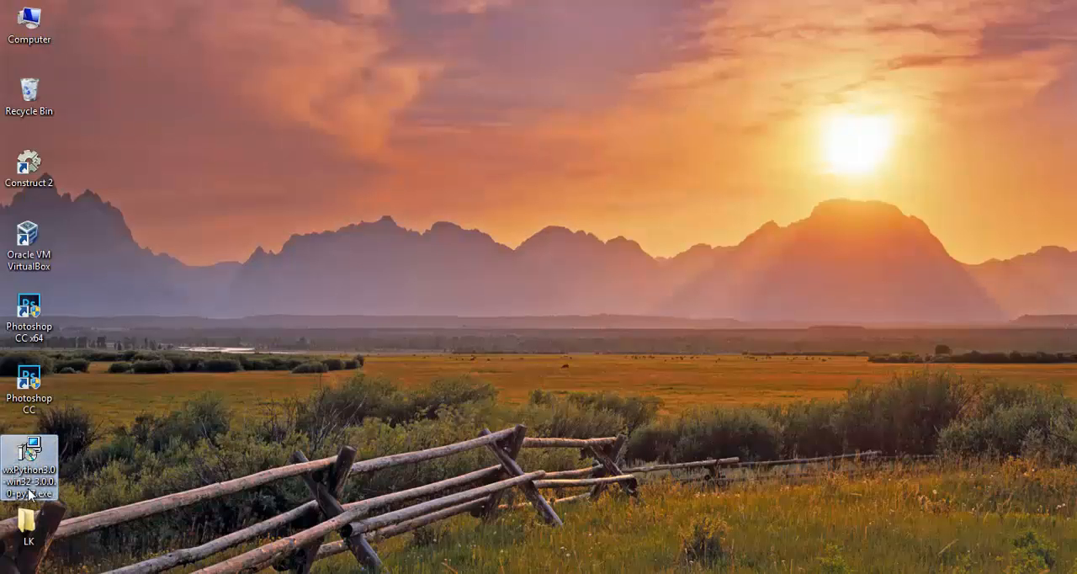
{"action": "mouse_move", "coordinate": [29, 471]}
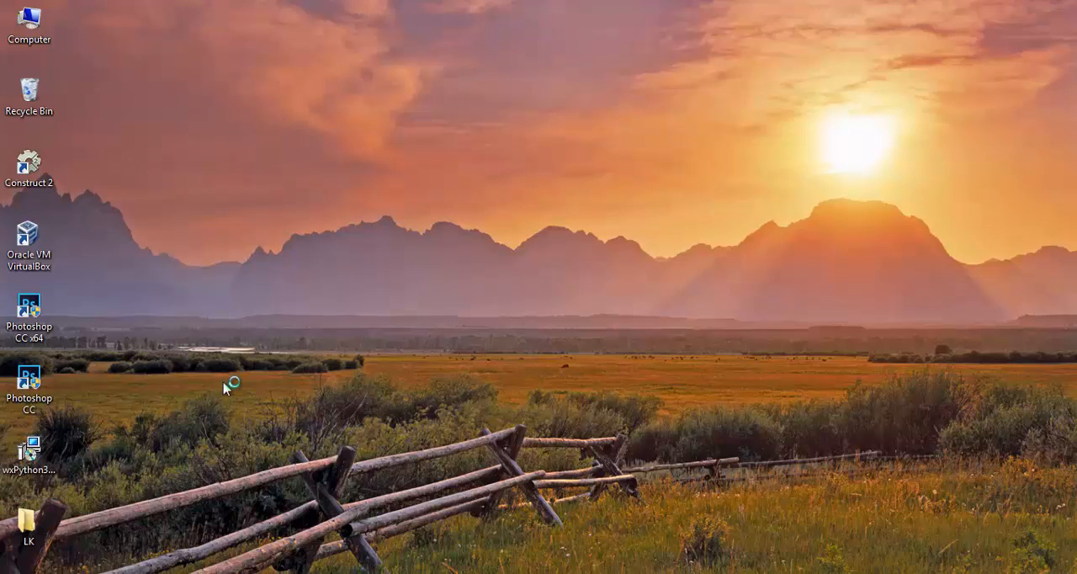
{"action": "mouse_move", "coordinate": [280, 395]}
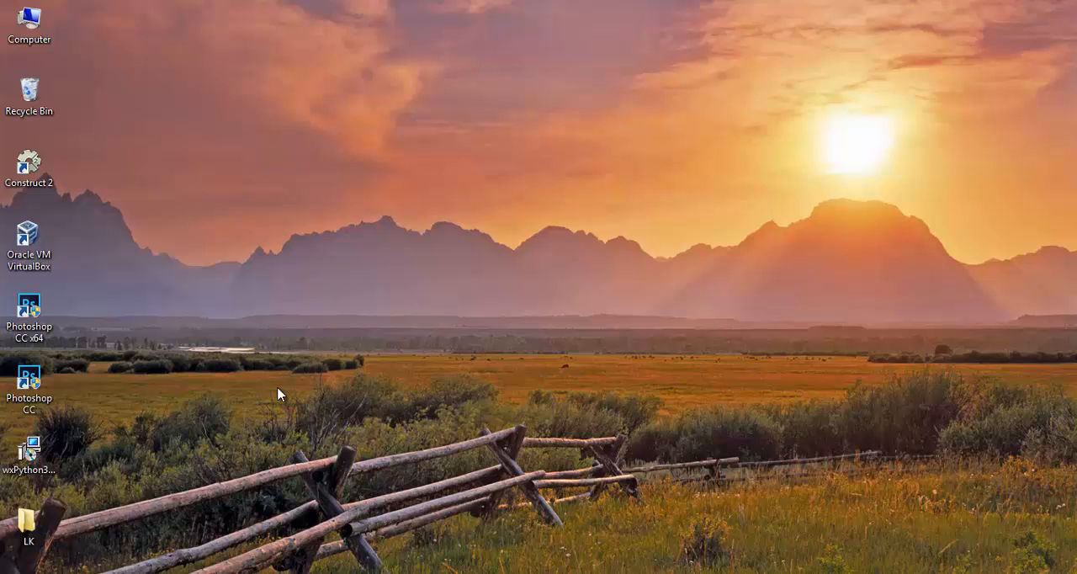
Step: Accept the license and default folder, agreeing to uninstall the prior wxPython
{"action": "double_click", "coordinate": [29, 450]}
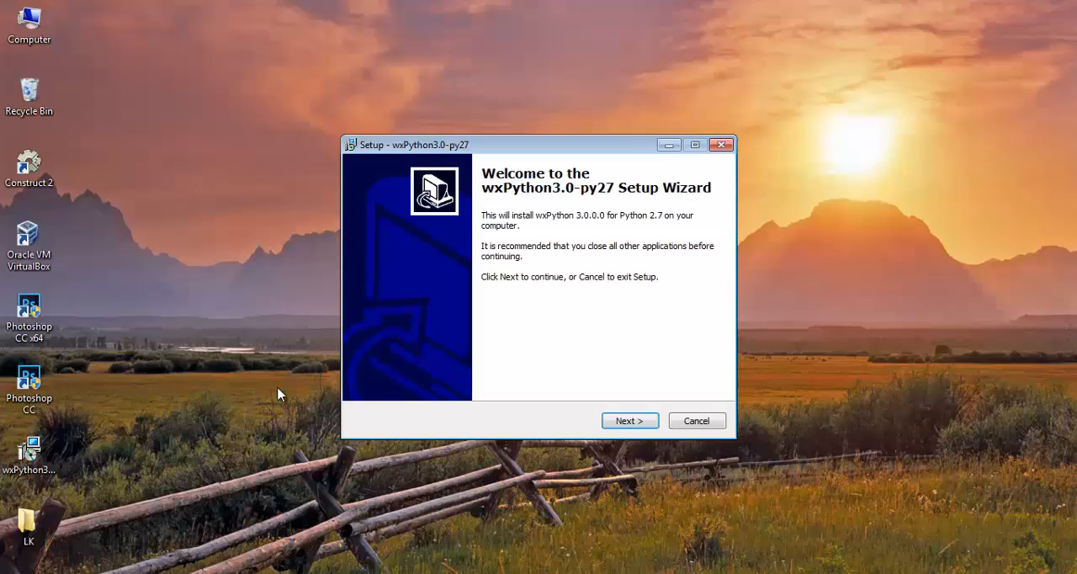
{"action": "left_click", "coordinate": [629, 420]}
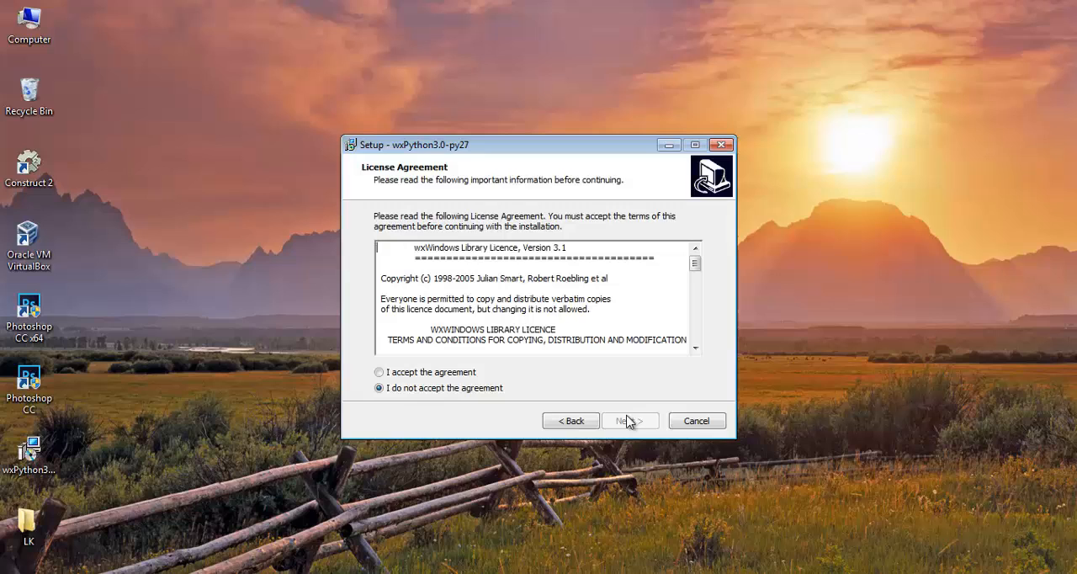
{"action": "left_click", "coordinate": [379, 371]}
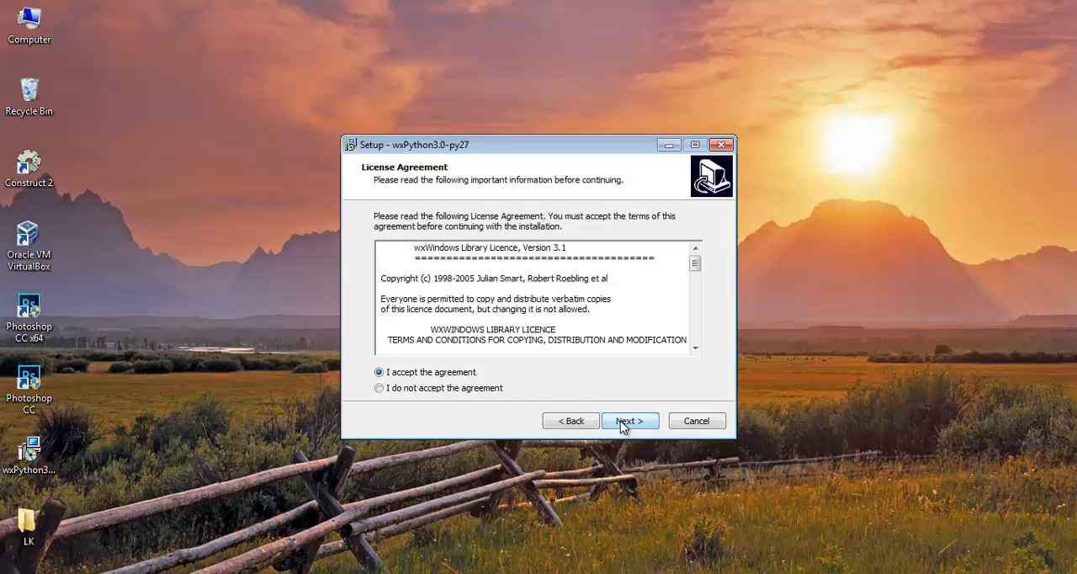
{"action": "left_click", "coordinate": [629, 419]}
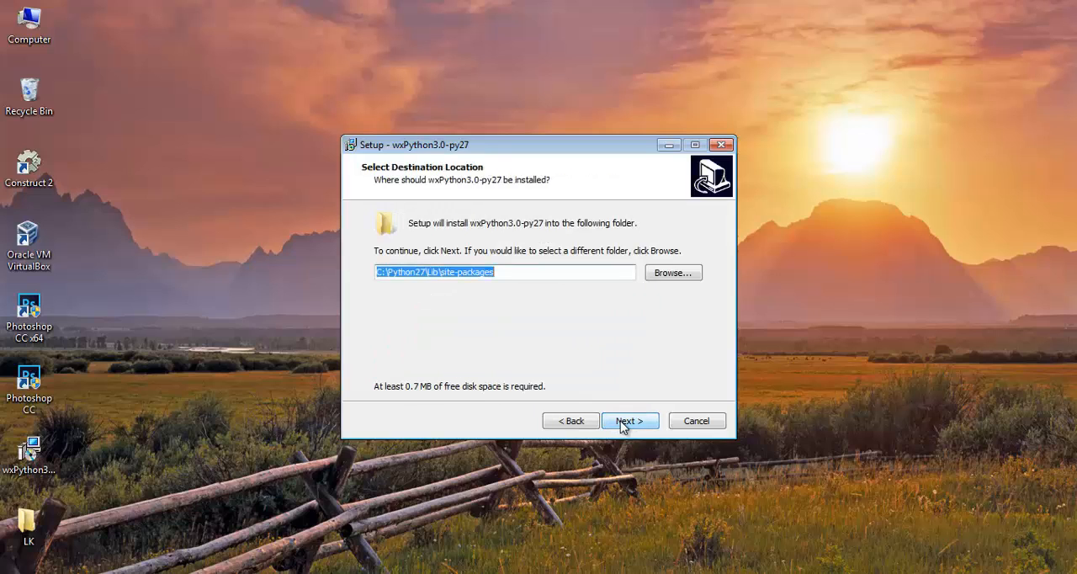
{"action": "left_click", "coordinate": [629, 419]}
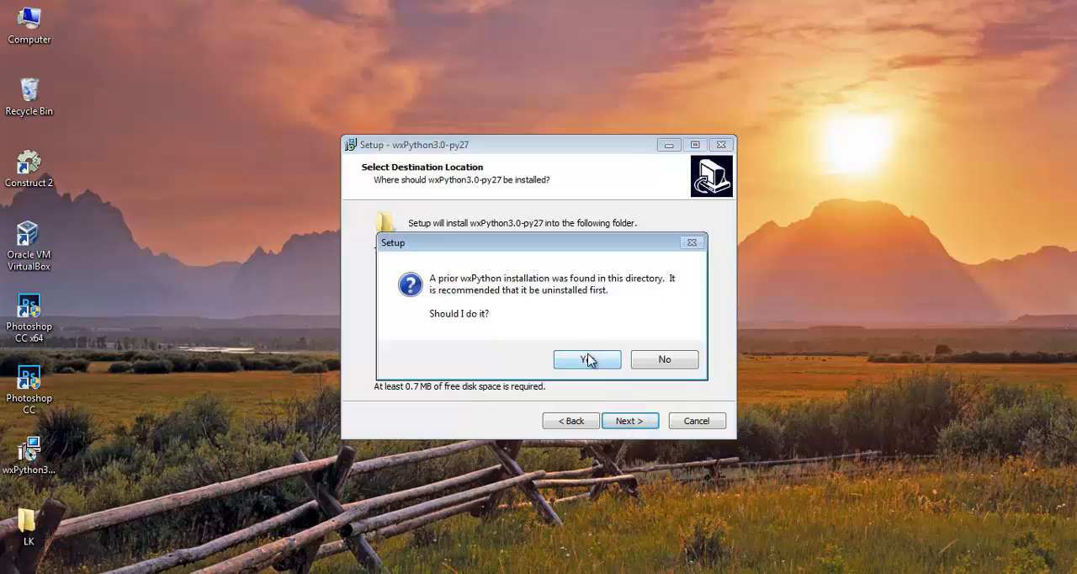
{"action": "left_click", "coordinate": [586, 358]}
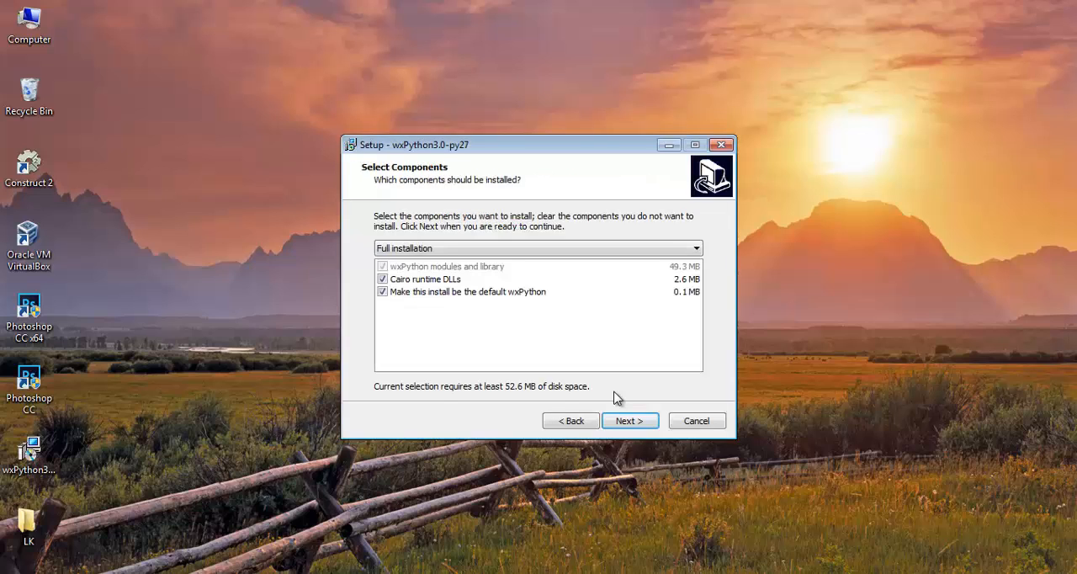
Step: Complete the wxPython installation without viewing the README
{"action": "left_click", "coordinate": [629, 420]}
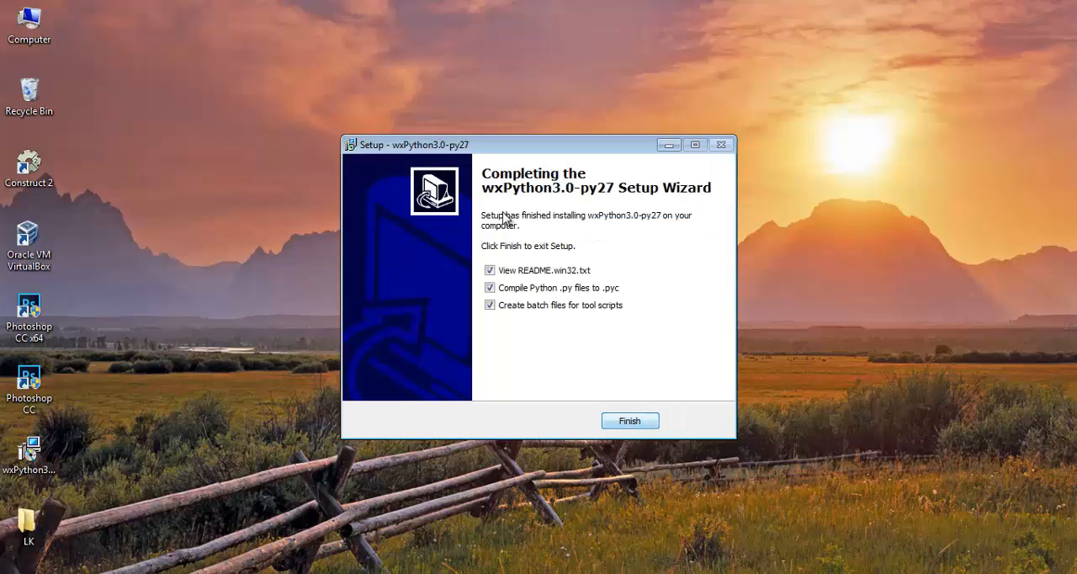
{"action": "left_click", "coordinate": [489, 270]}
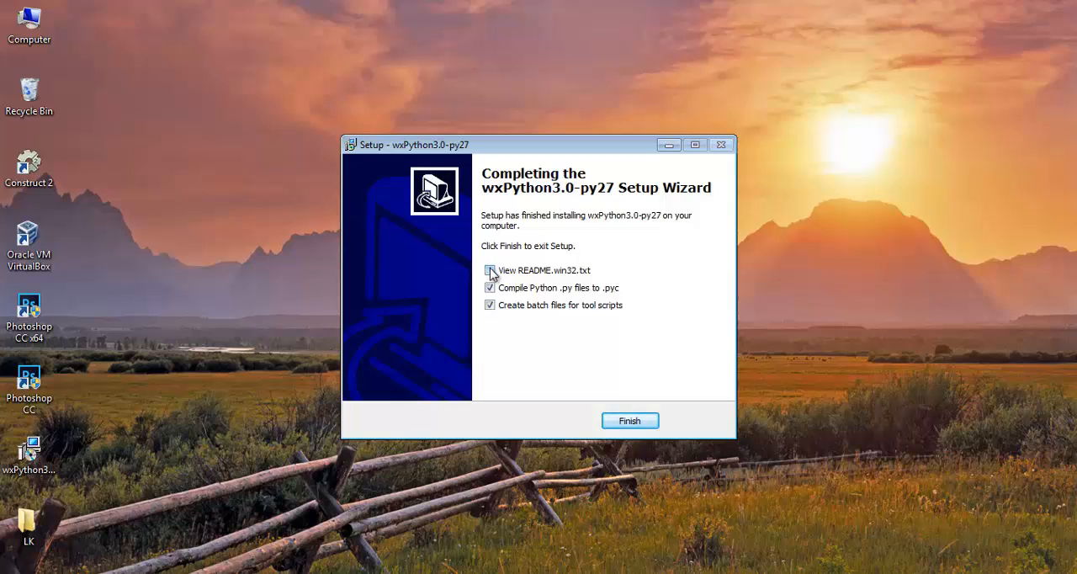
{"action": "left_click", "coordinate": [489, 270]}
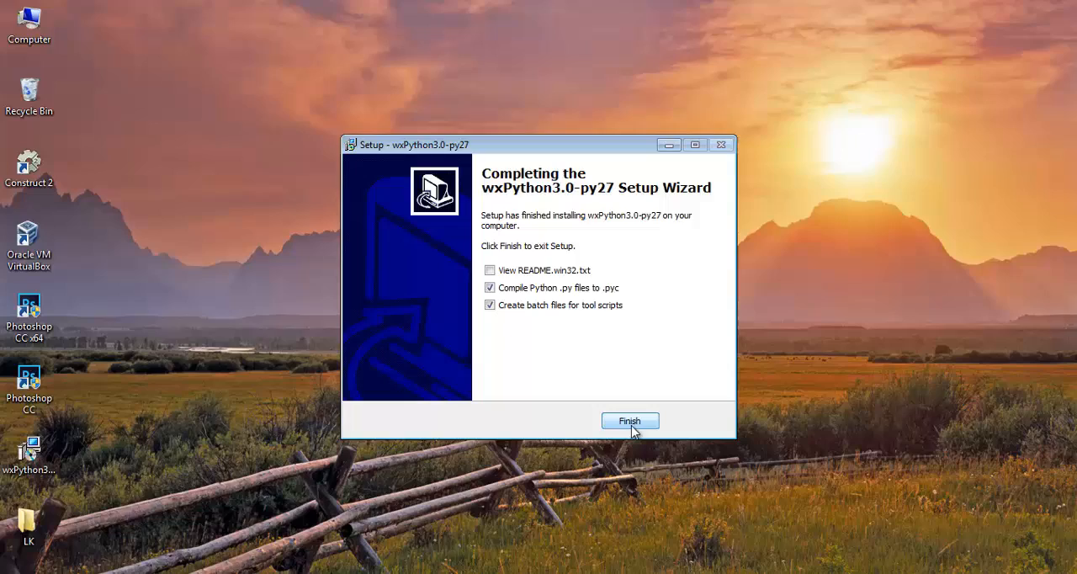
{"action": "left_click", "coordinate": [629, 420]}
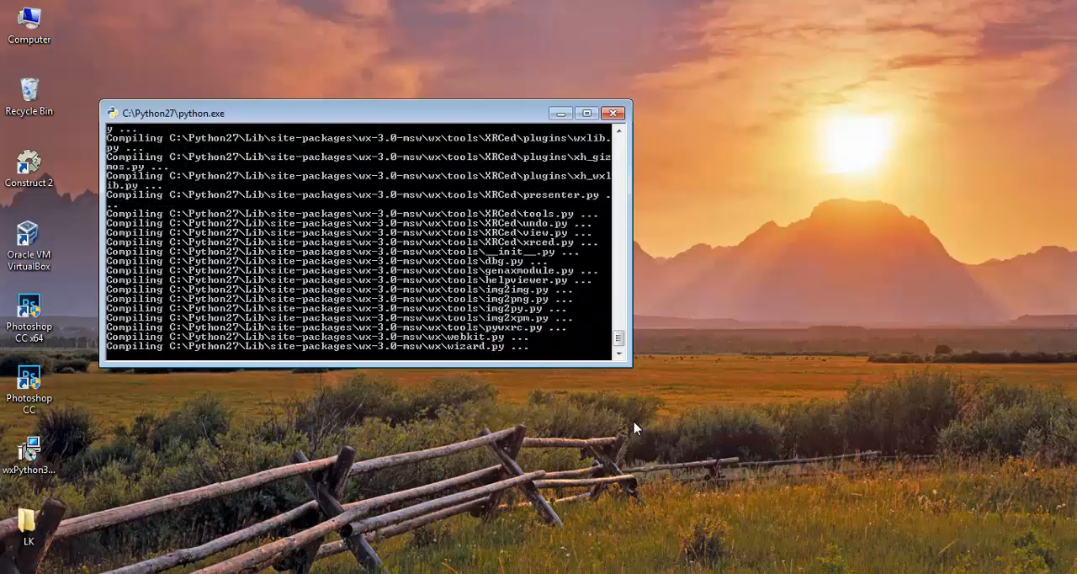
Step: Wait for the python.exe console to finish compiling wx files and close
{"action": "left_click", "coordinate": [612, 113]}
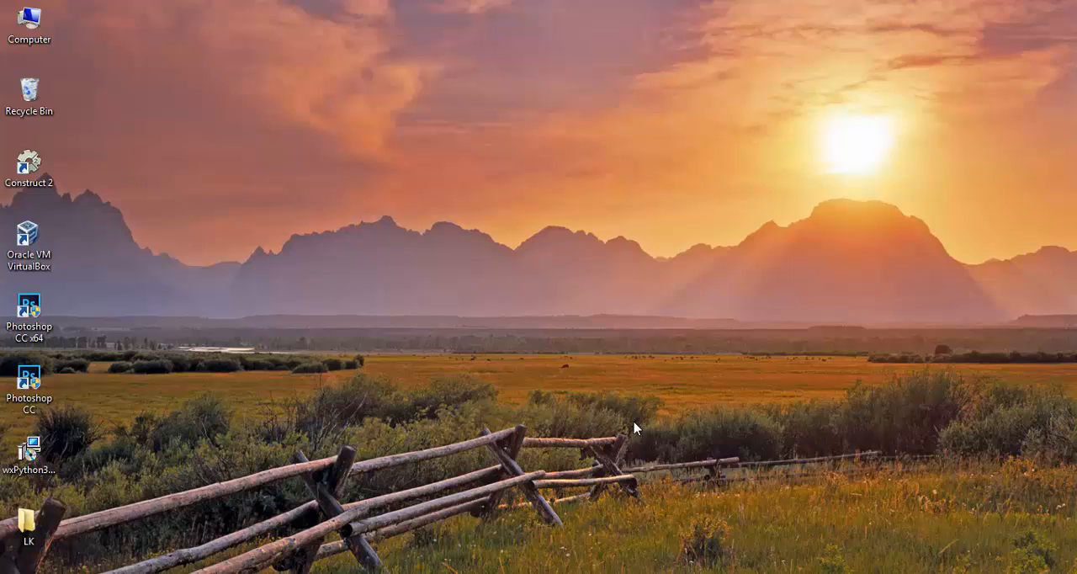
{"action": "mouse_move", "coordinate": [462, 397]}
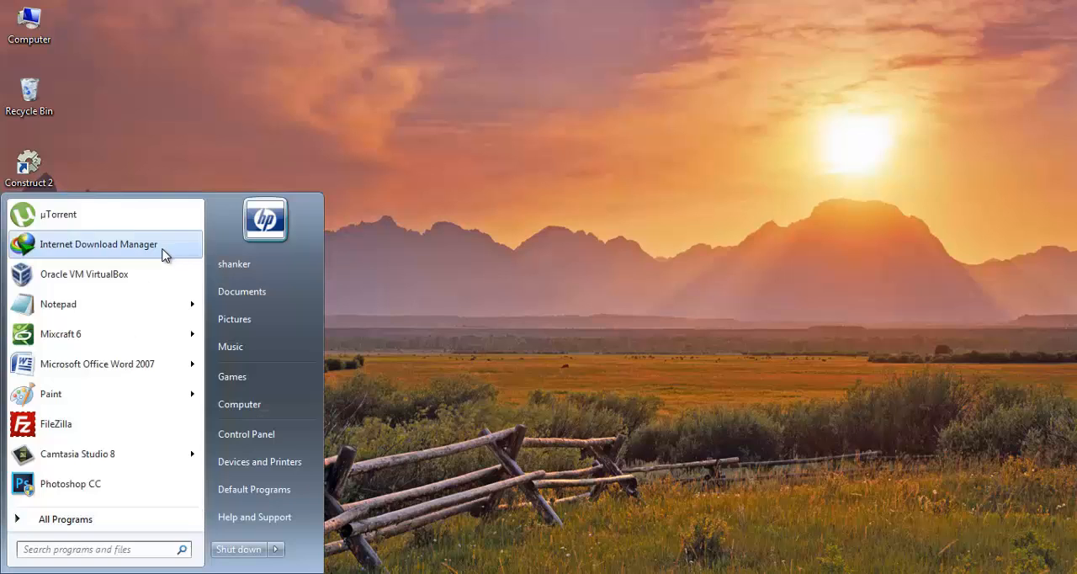
{"action": "mouse_move", "coordinate": [67, 548]}
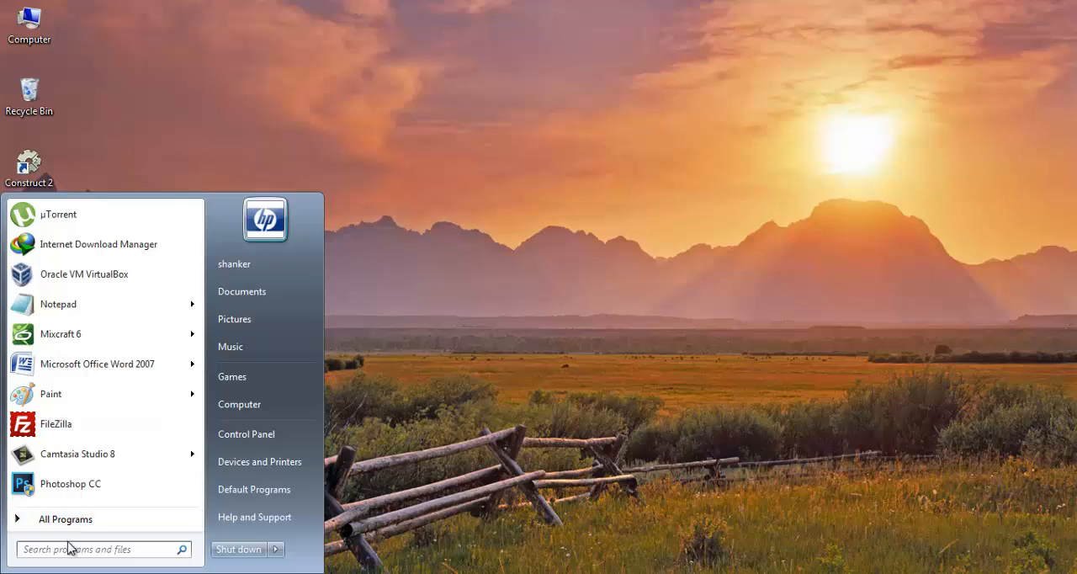
Step: Search the Start Menu for 'python' and launch IDLE (Python GUI)
{"action": "type", "text": "python"}
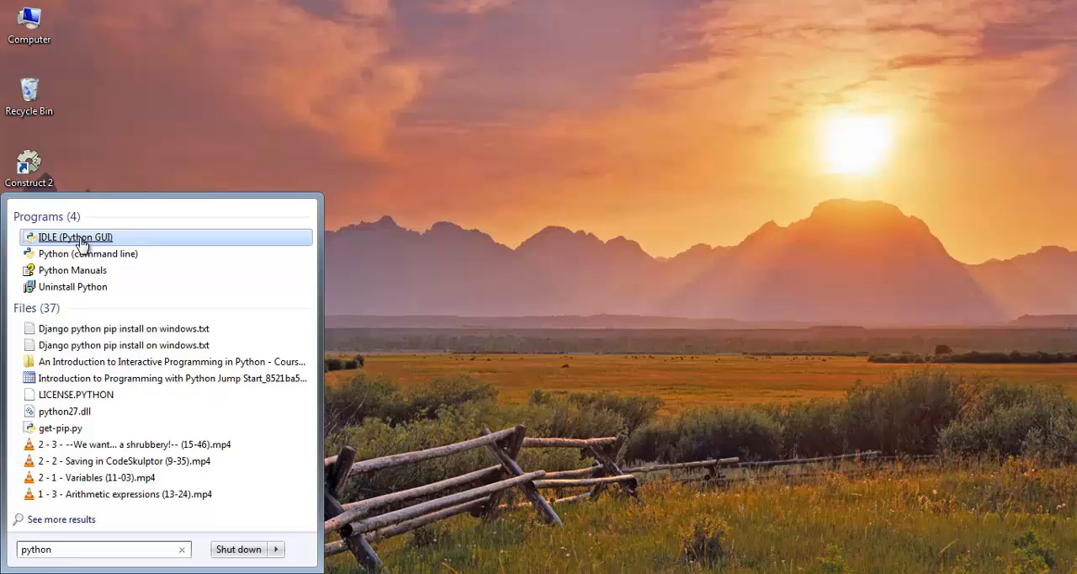
{"action": "left_click", "coordinate": [75, 236]}
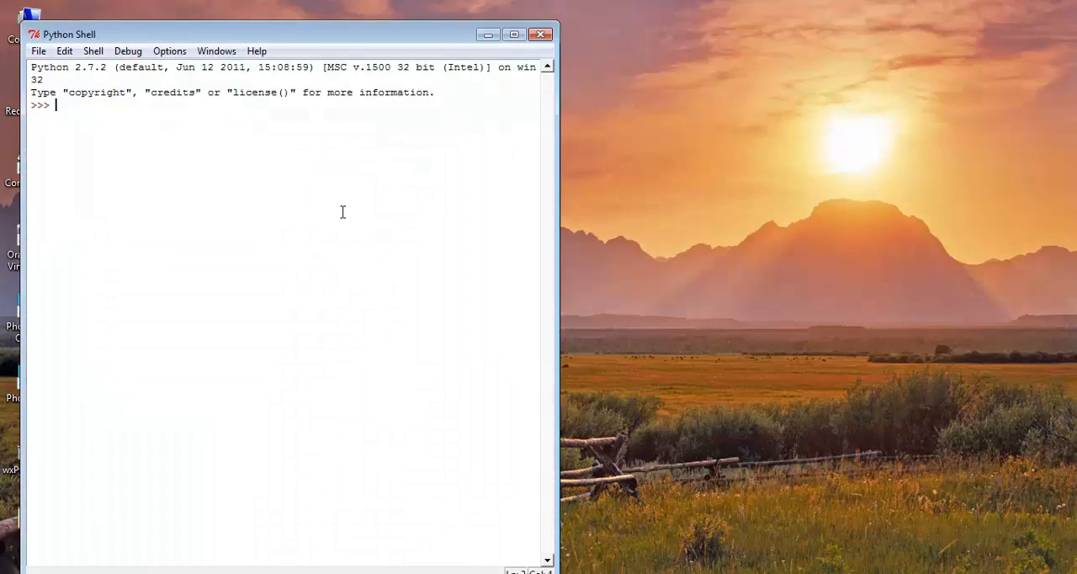
Step: Run 'import wx' in the IDLE shell and get a clean prompt back
{"action": "type", "text": "i"}
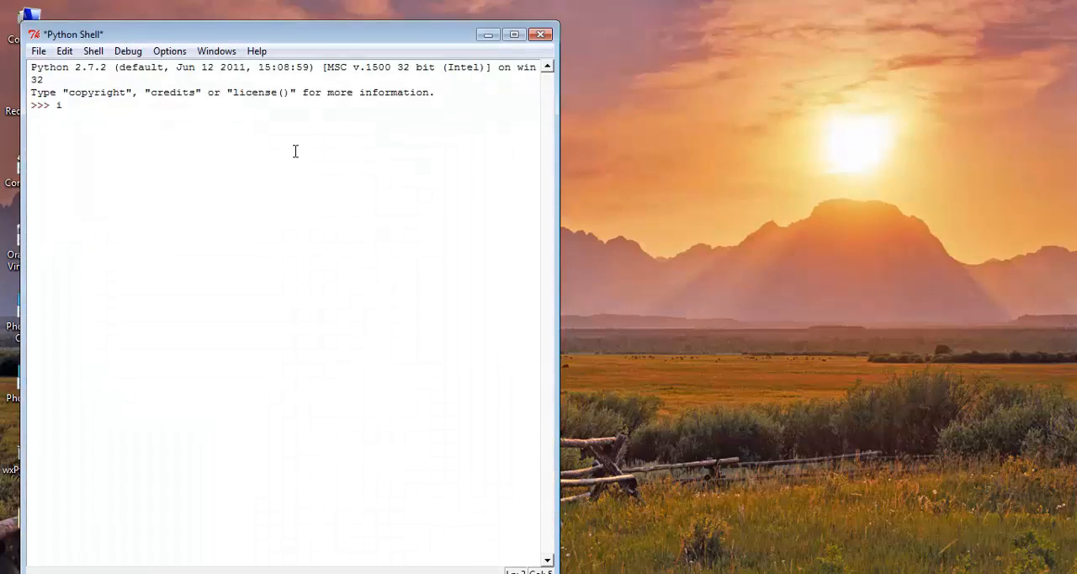
{"action": "type", "text": "mport"}
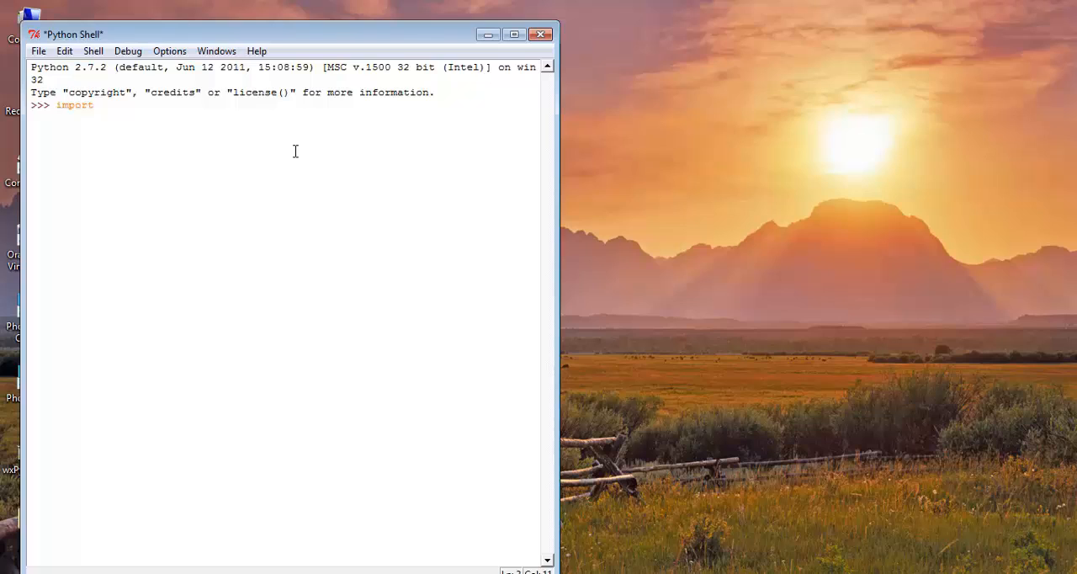
{"action": "key", "text": "Return"}
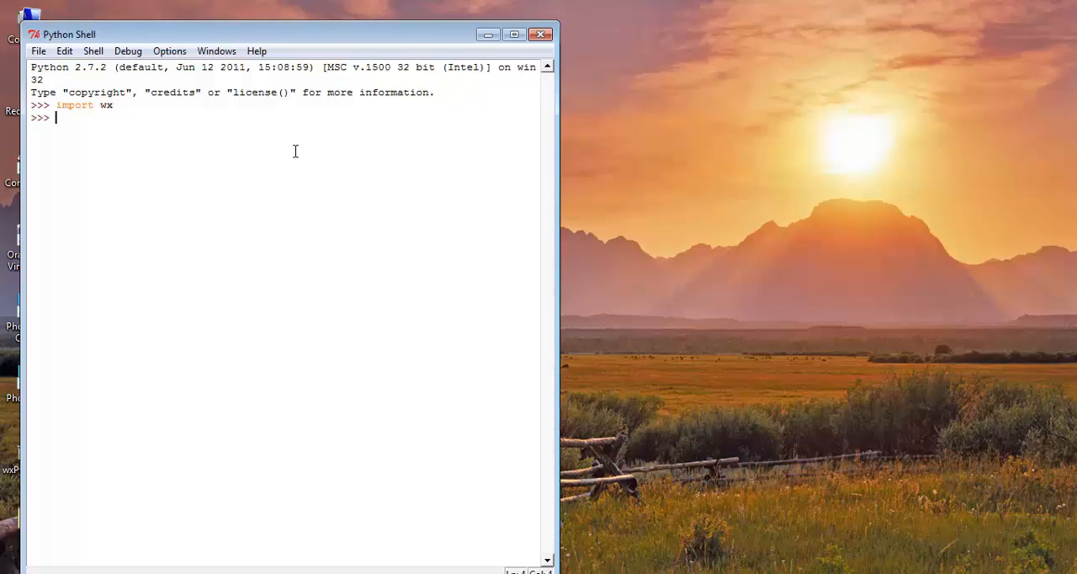
{"action": "mouse_move", "coordinate": [128, 116]}
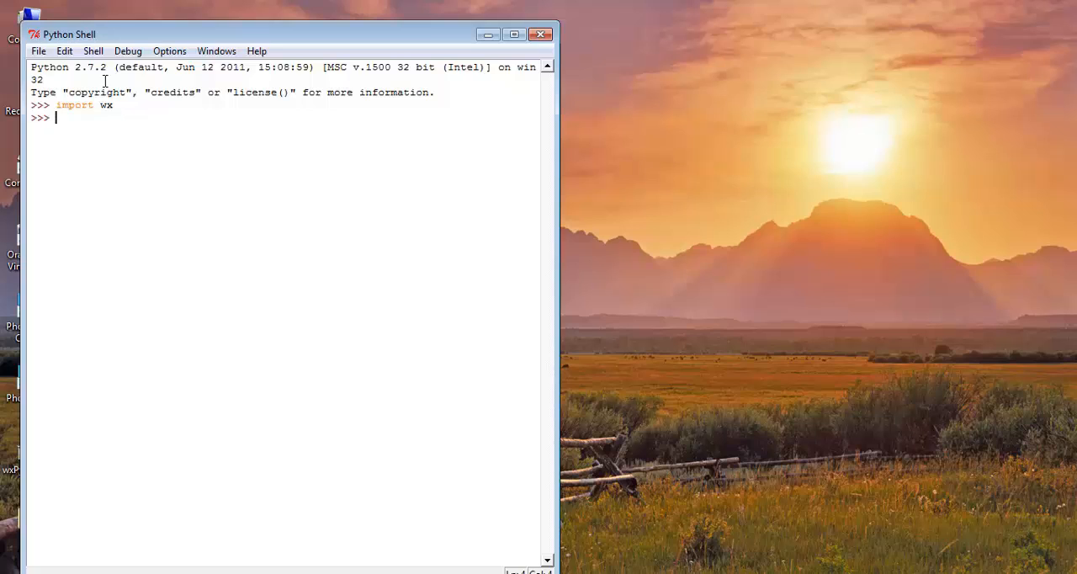
{"action": "mouse_move", "coordinate": [38, 52]}
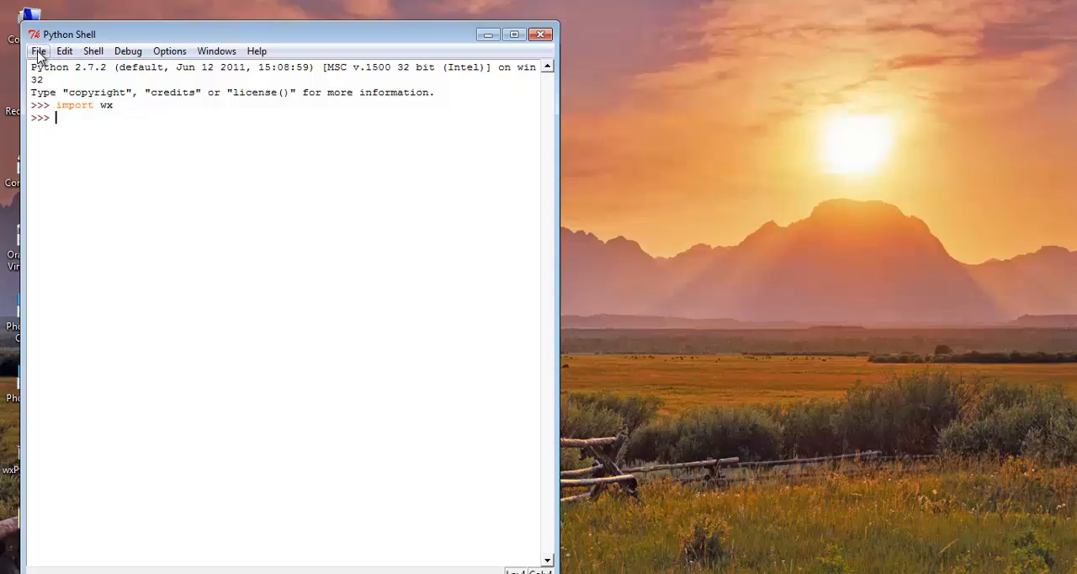
Step: Start a new editor file beginning with 'import wx'
{"action": "left_click", "coordinate": [38, 51]}
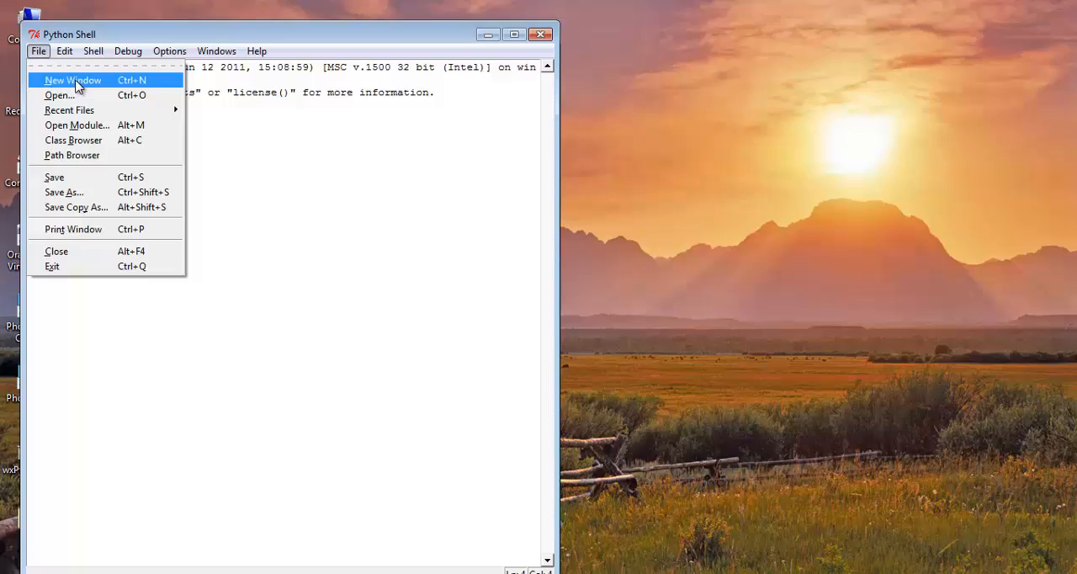
{"action": "left_click", "coordinate": [71, 79]}
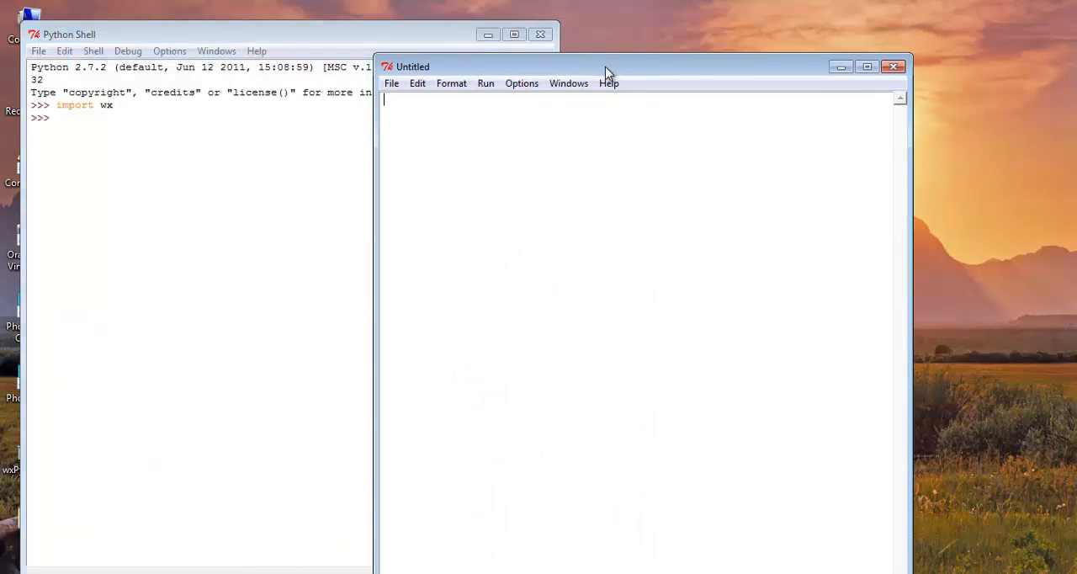
{"action": "type", "text": "imp"}
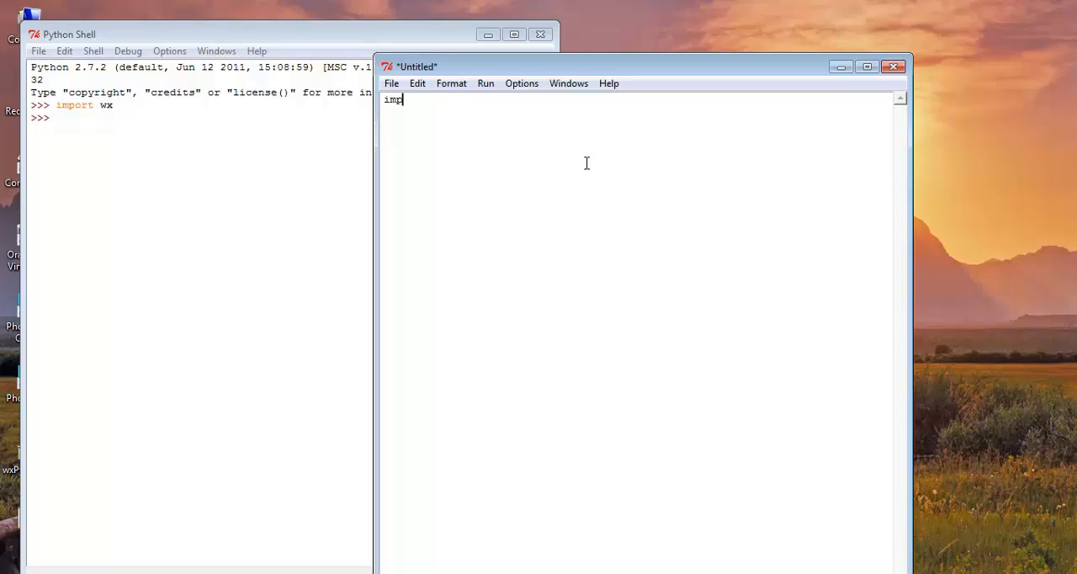
{"action": "type", "text": "ort wx"}
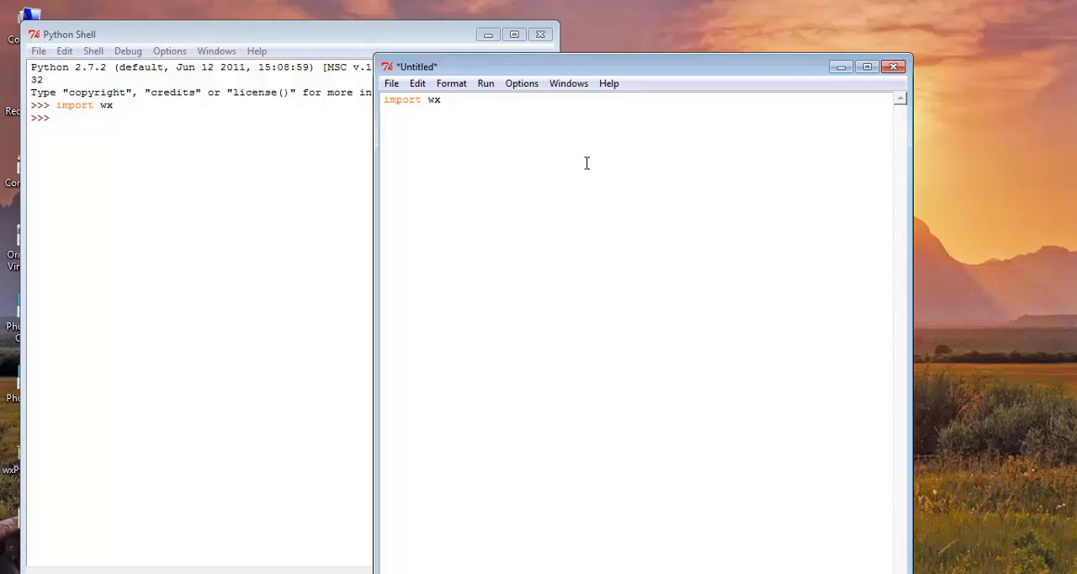
Step: Declare class MyWindow(wx.App) with an OnInit(self) method
{"action": "type", "text": "class"}
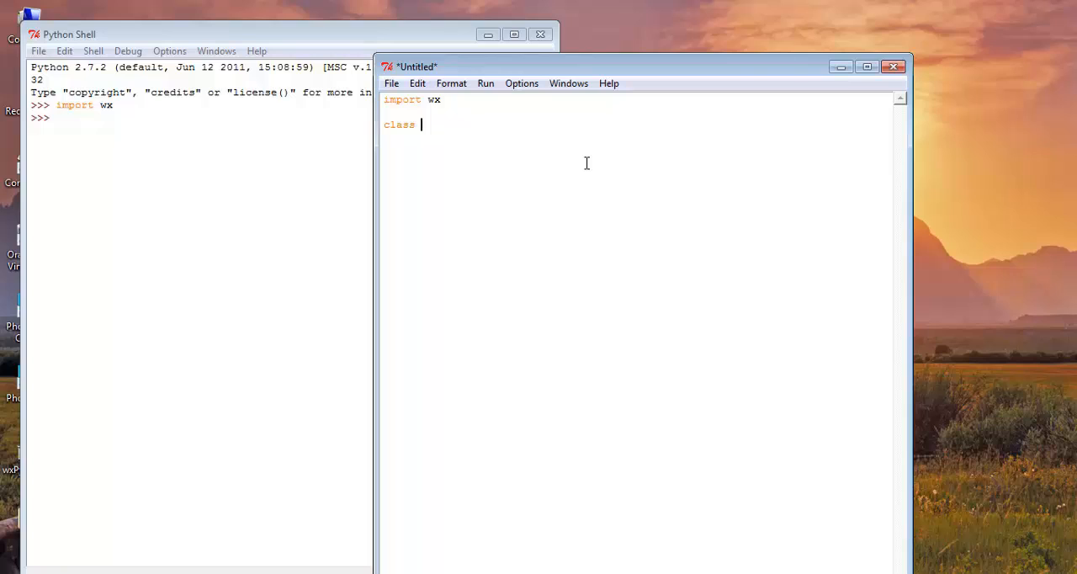
{"action": "type", "text": "MyWin"}
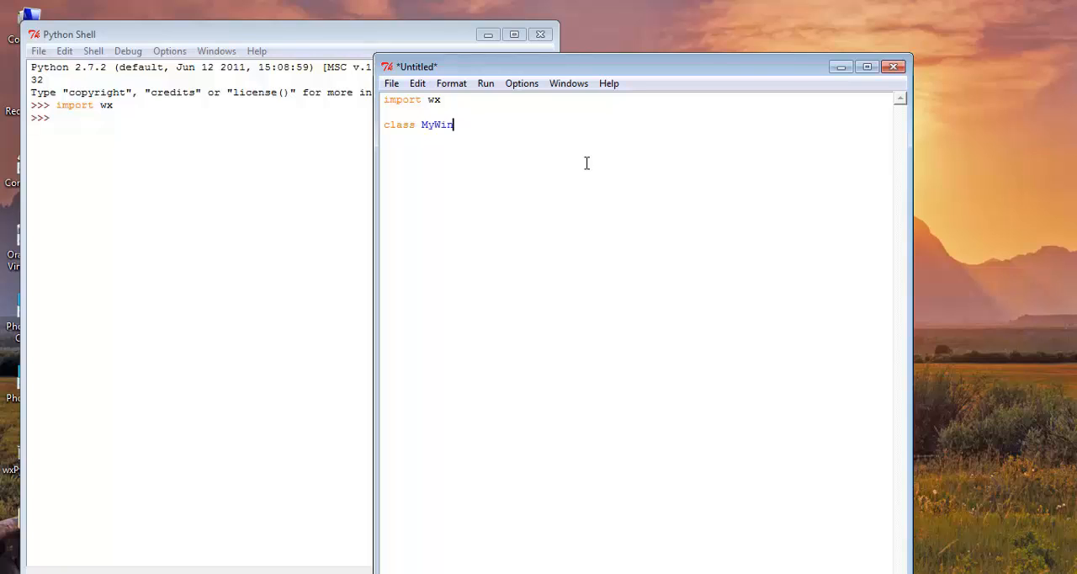
{"action": "type", "text": "dow ("}
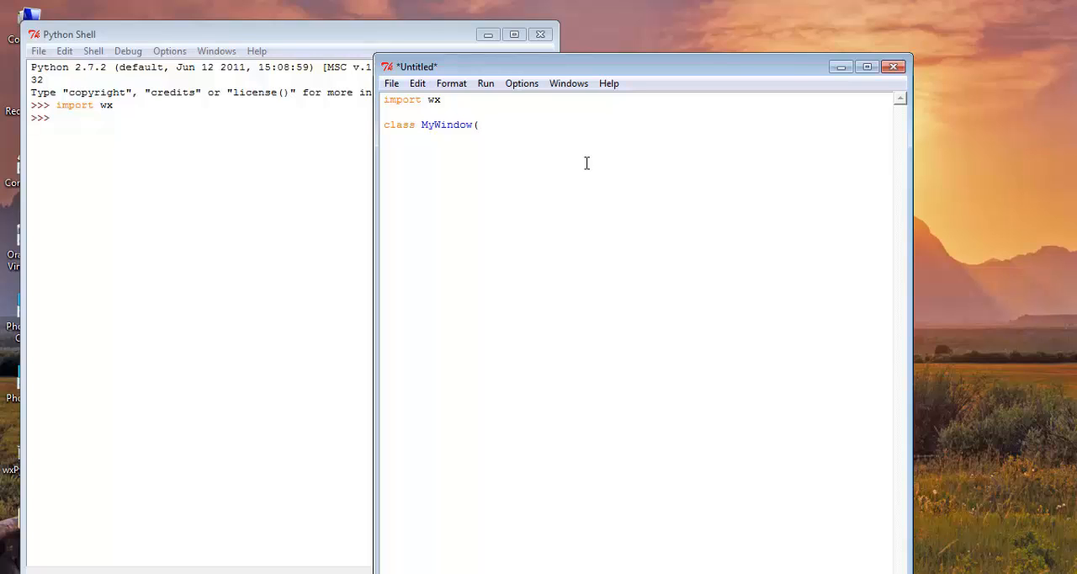
{"action": "type", "text": "wx"}
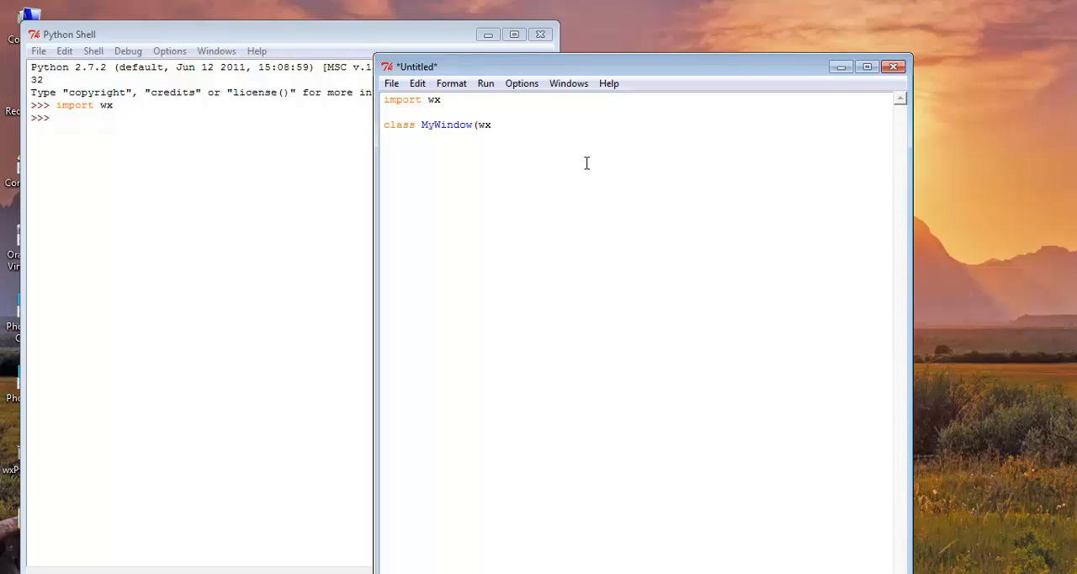
{"action": "type", "text": ".App):"}
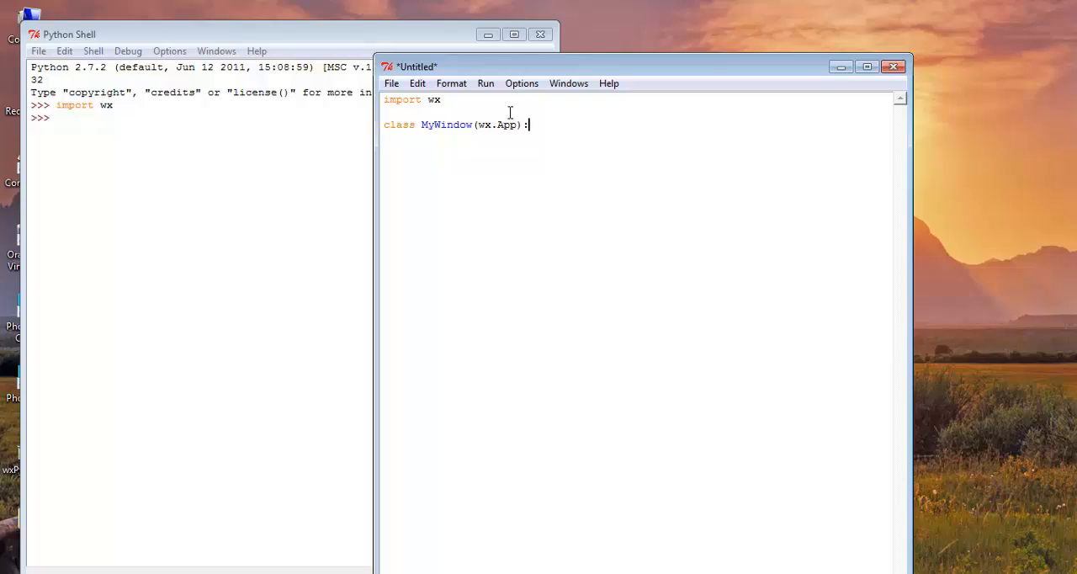
{"action": "mouse_move", "coordinate": [542, 125]}
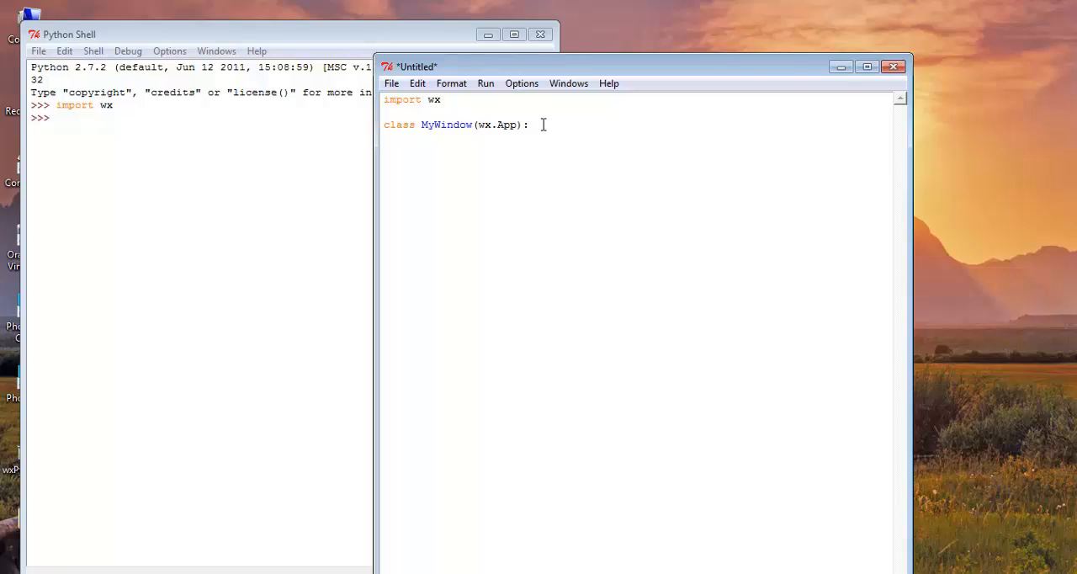
{"action": "type", "text": "def"}
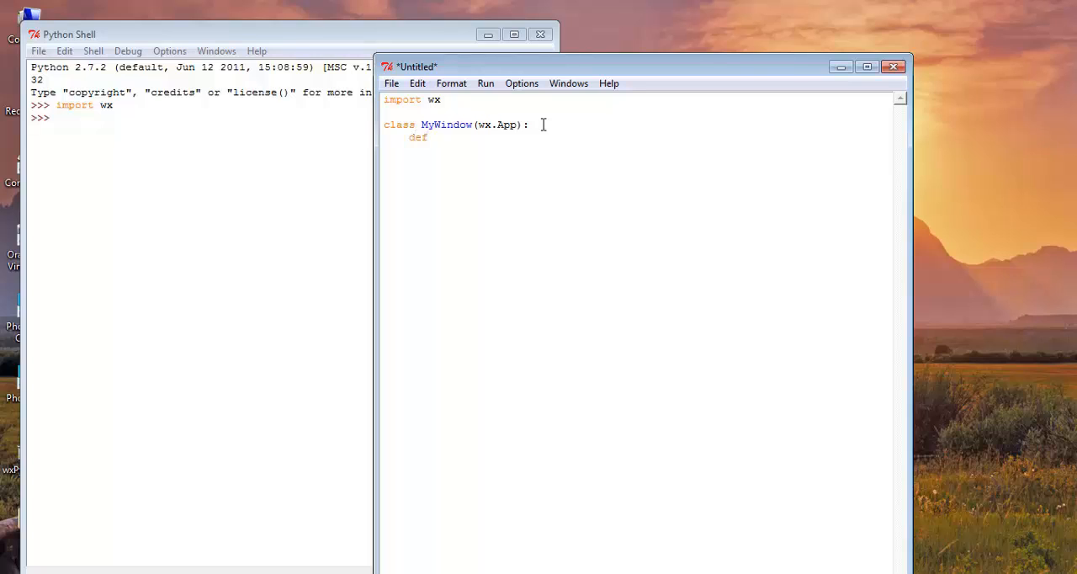
{"action": "type", "text": "OnIn"}
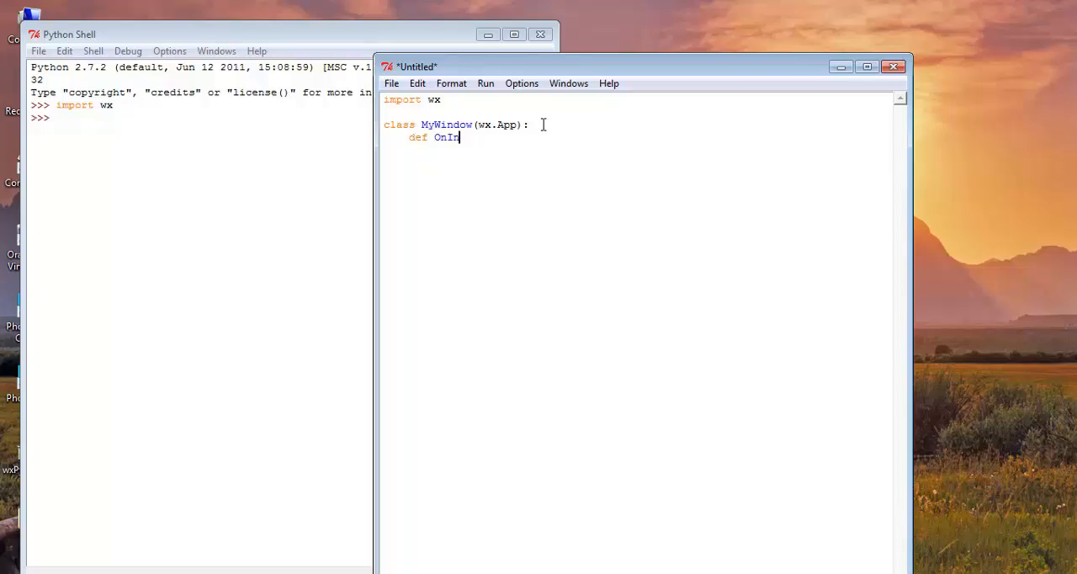
{"action": "type", "text": "it"}
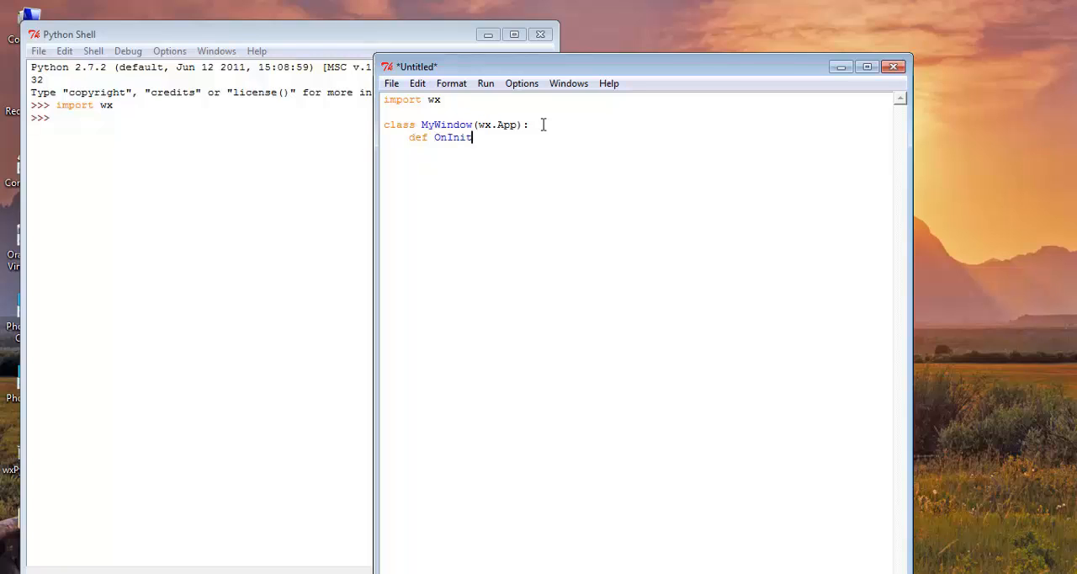
{"action": "type", "text": "(s"}
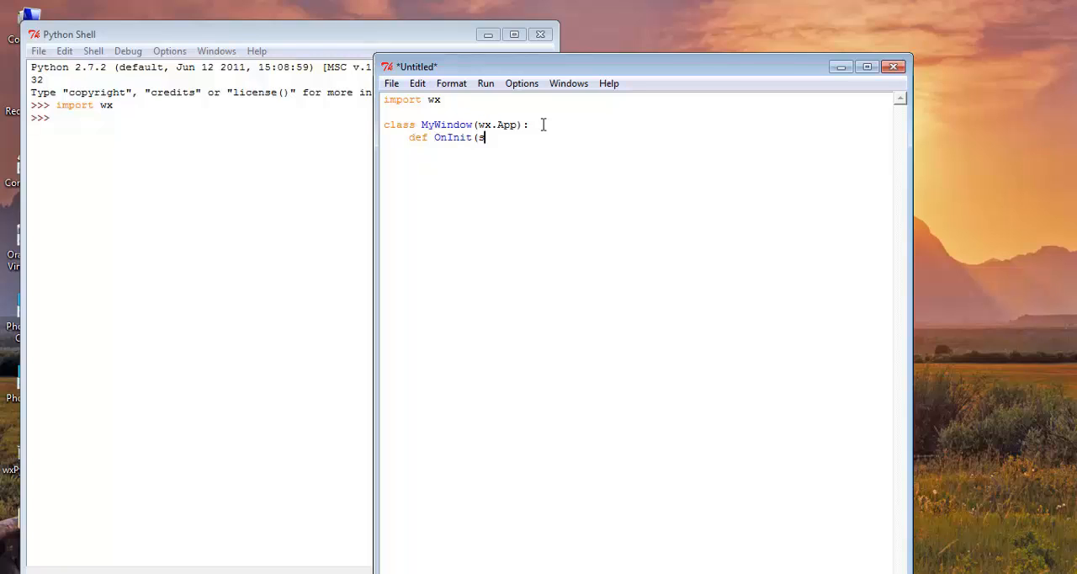
{"action": "type", "text": "elf)"}
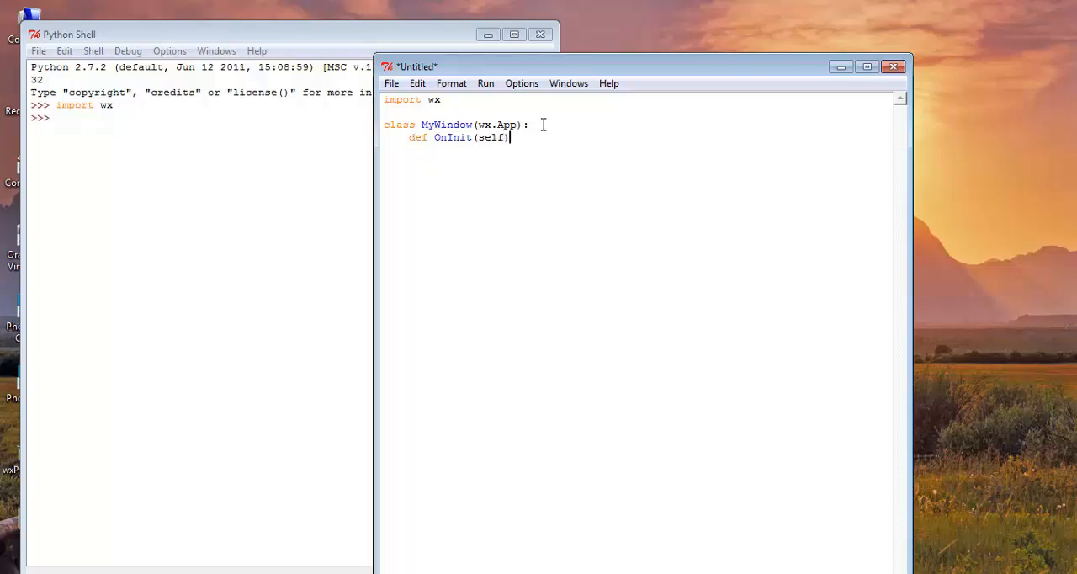
{"action": "type", "text": ":"}
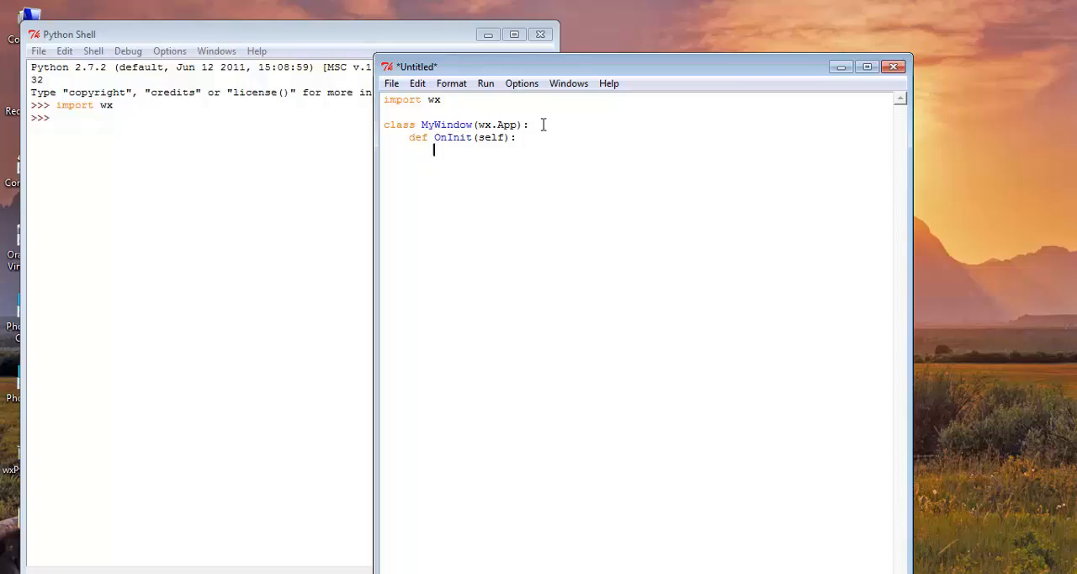
Step: Make OnInit create frame = wx.Frame(None, -1, 'My Window')
{"action": "type", "text": "fr"}
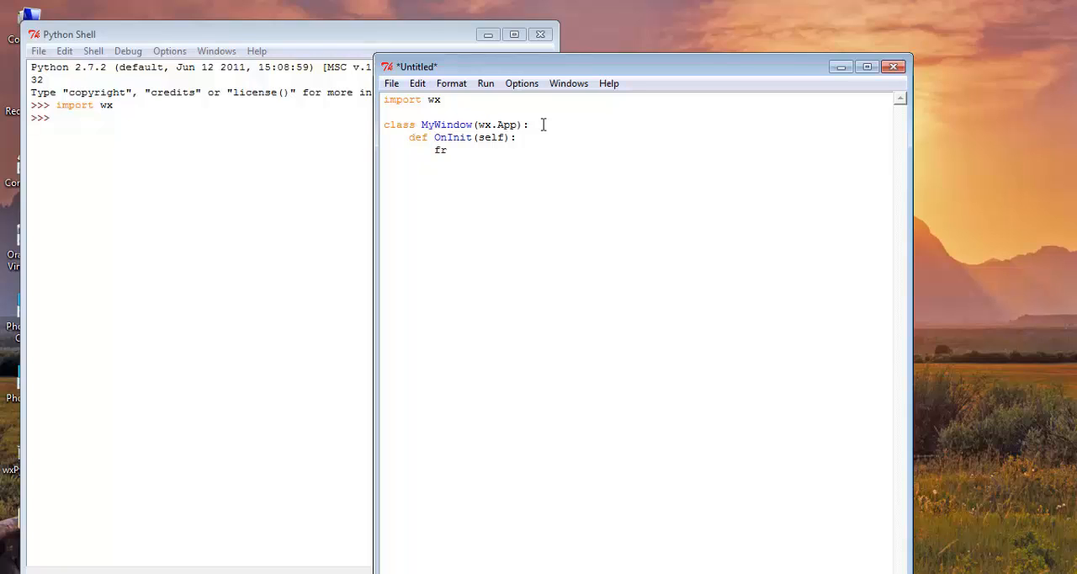
{"action": "type", "text": "ame ="}
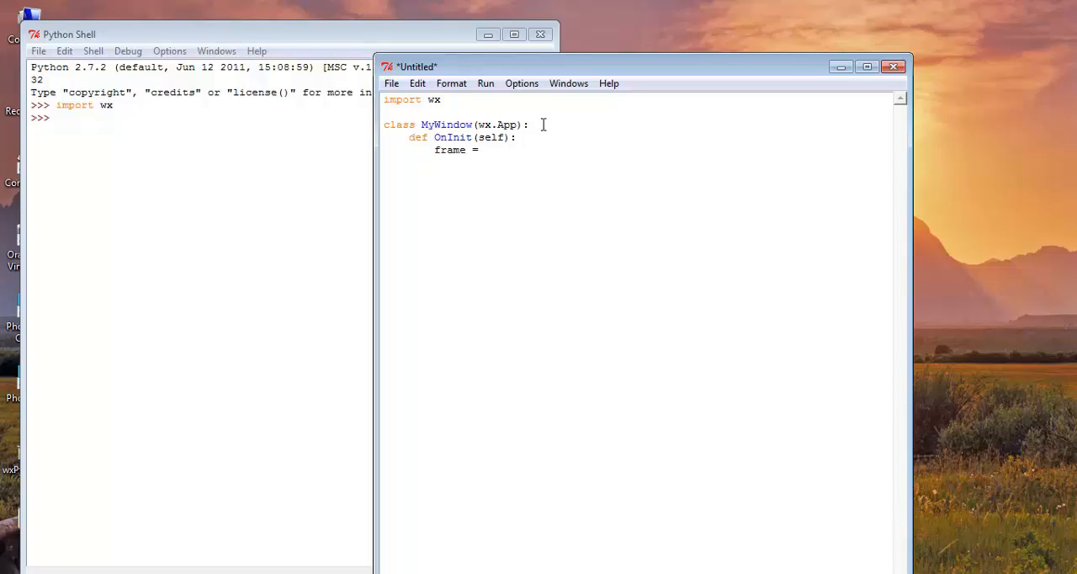
{"action": "type", "text": "wx"}
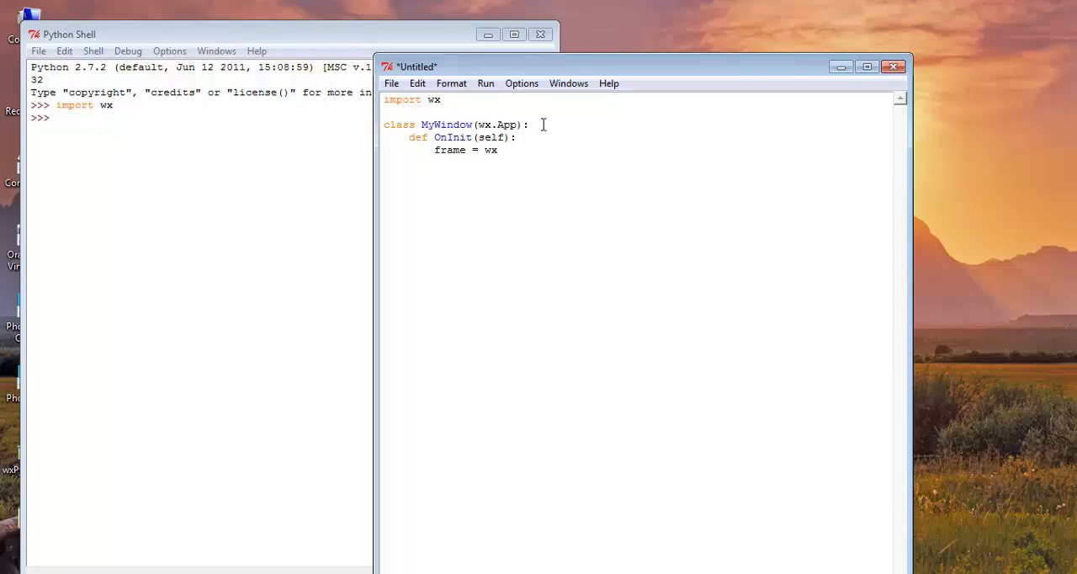
{"action": "type", "text": "."}
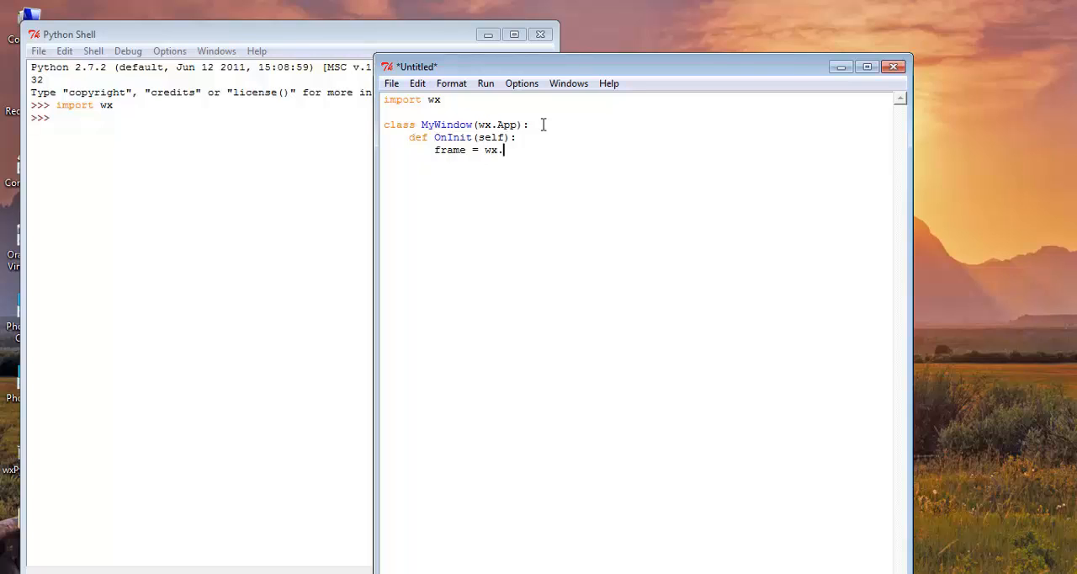
{"action": "type", "text": "Frame"}
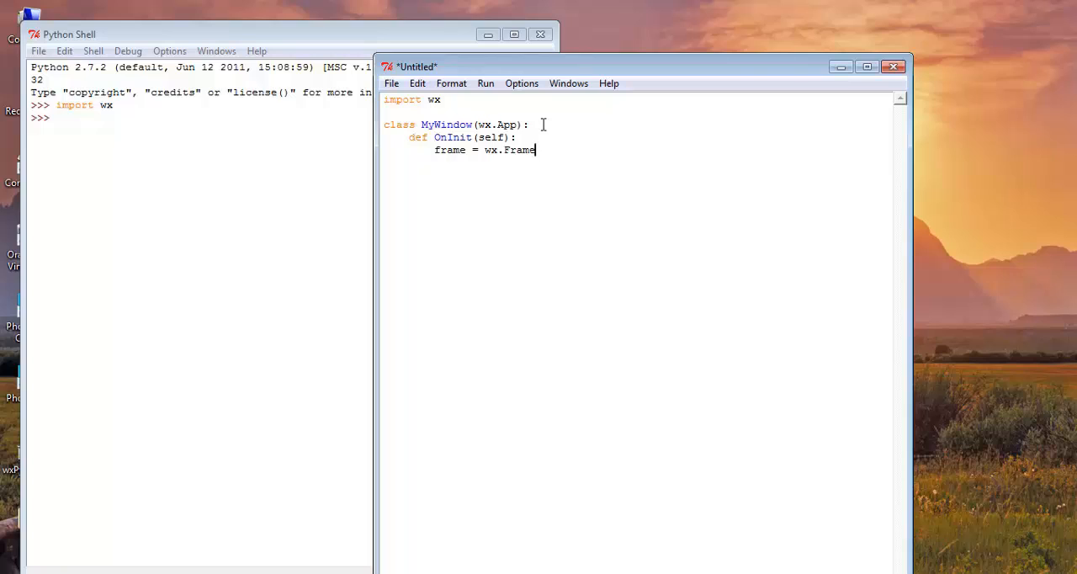
{"action": "type", "text": "("}
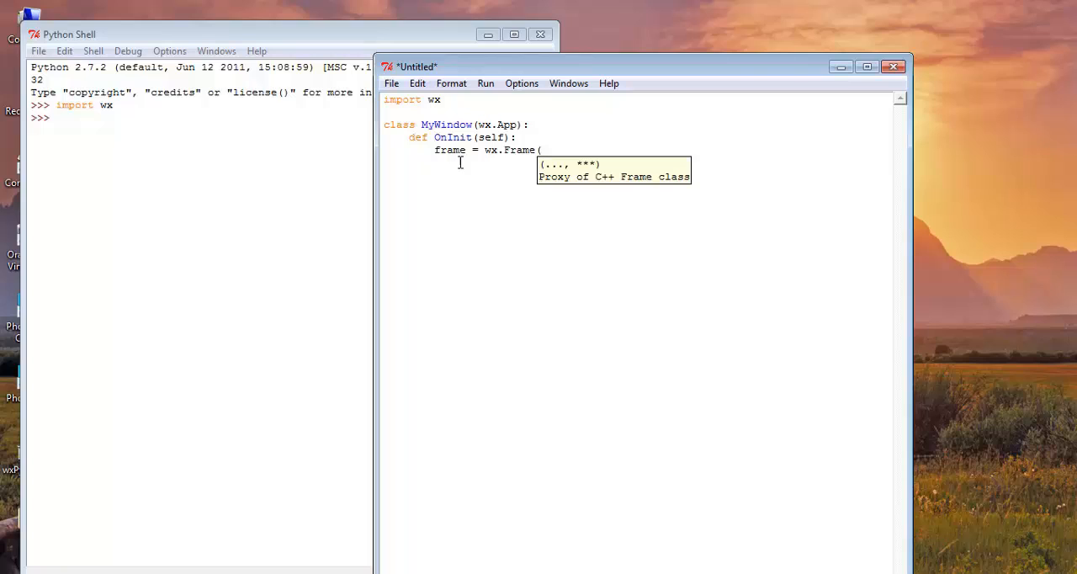
{"action": "type", "text": "None,"}
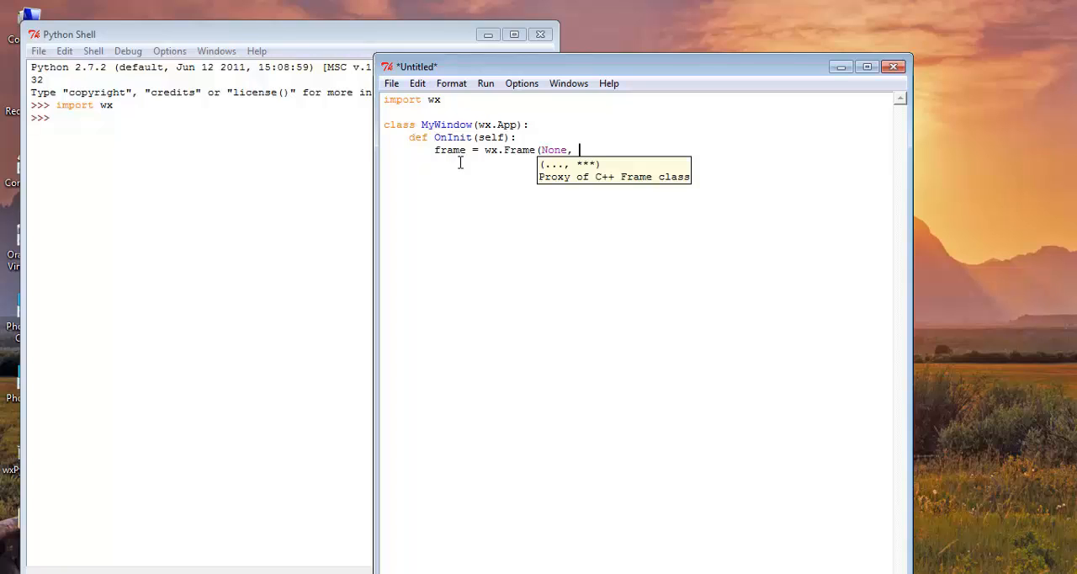
{"action": "type", "text": "-1"}
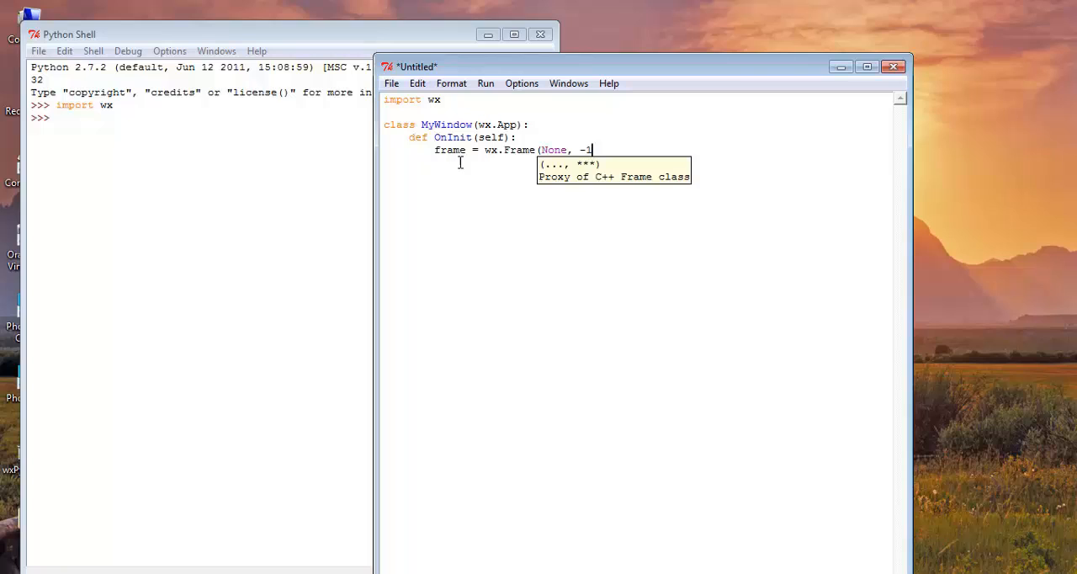
{"action": "type", "text": ","}
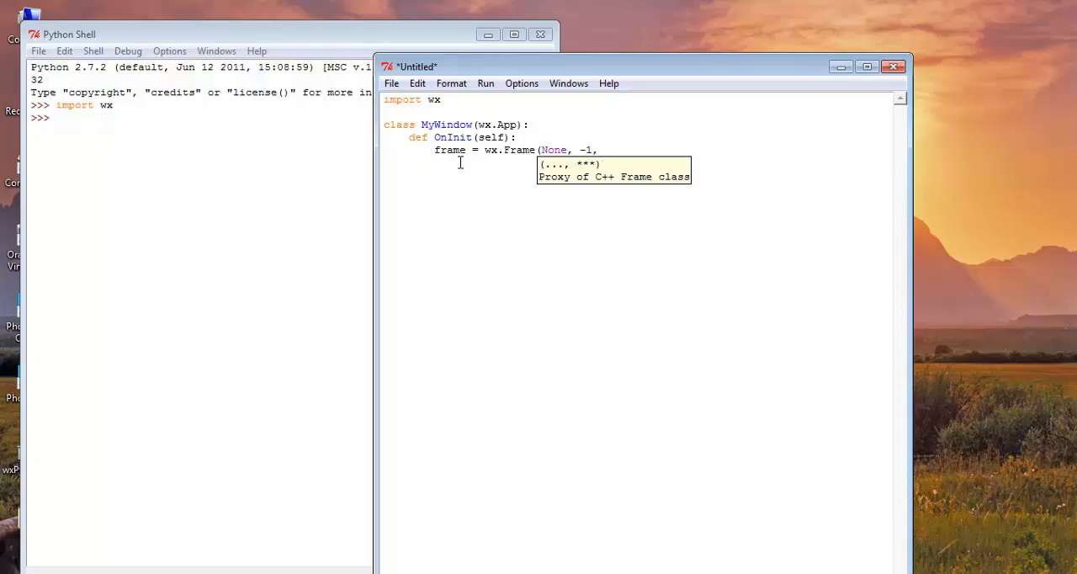
{"action": "type", "text": "'"}
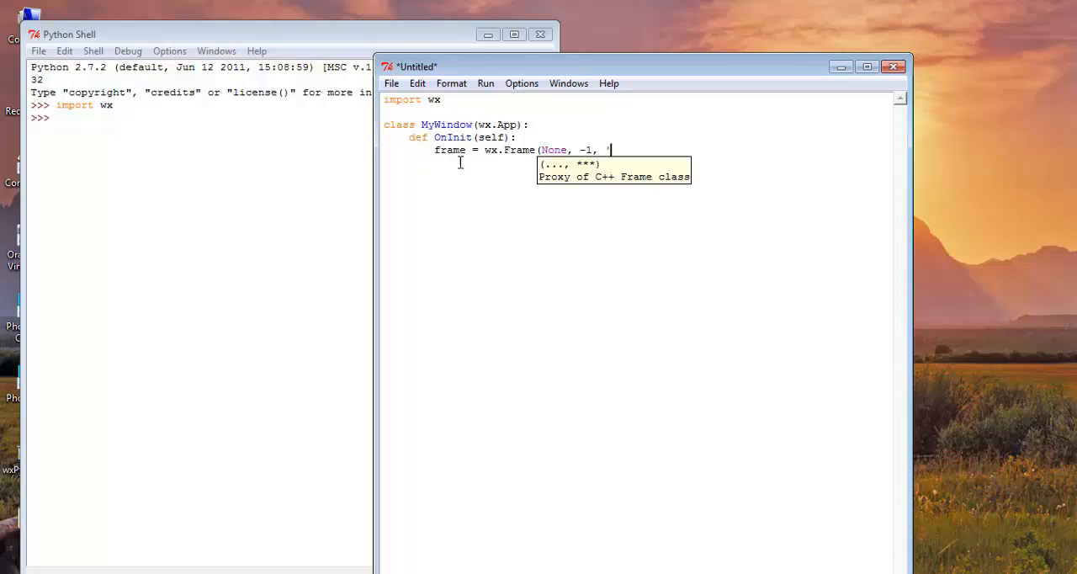
{"action": "type", "text": "My"}
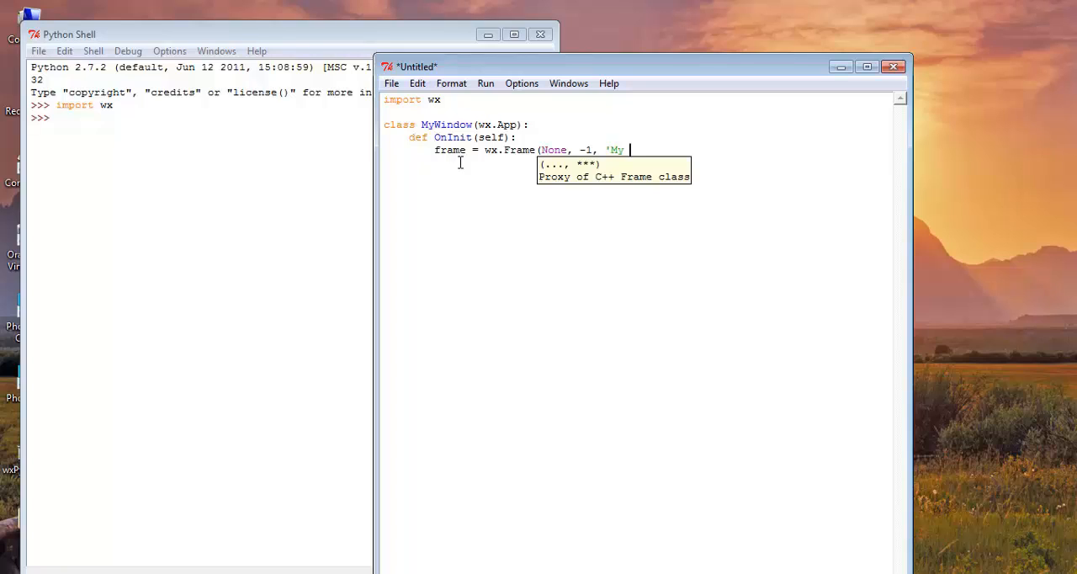
{"action": "type", "text": "Win"}
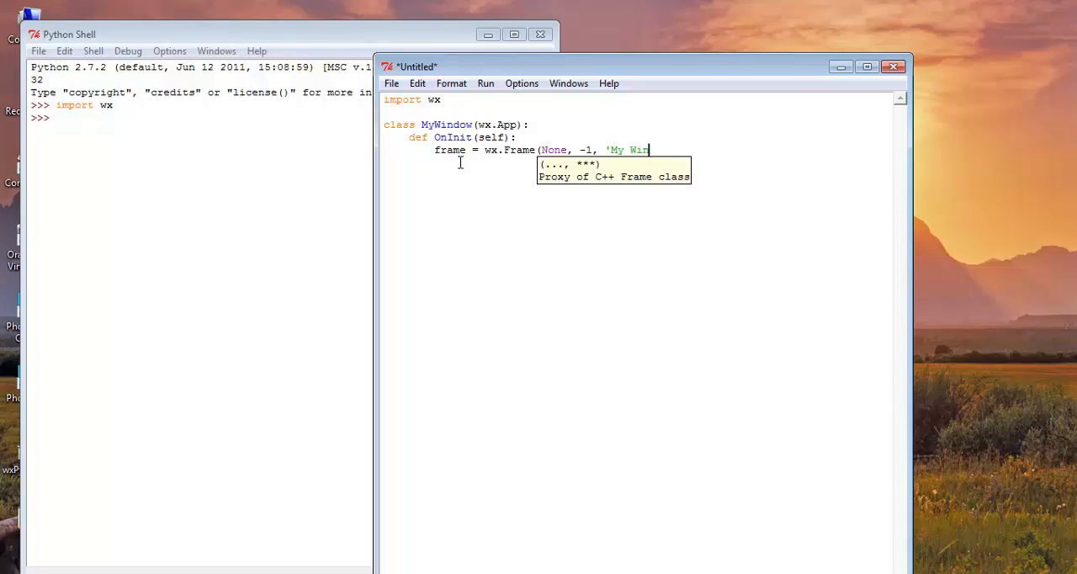
{"action": "type", "text": "dow"}
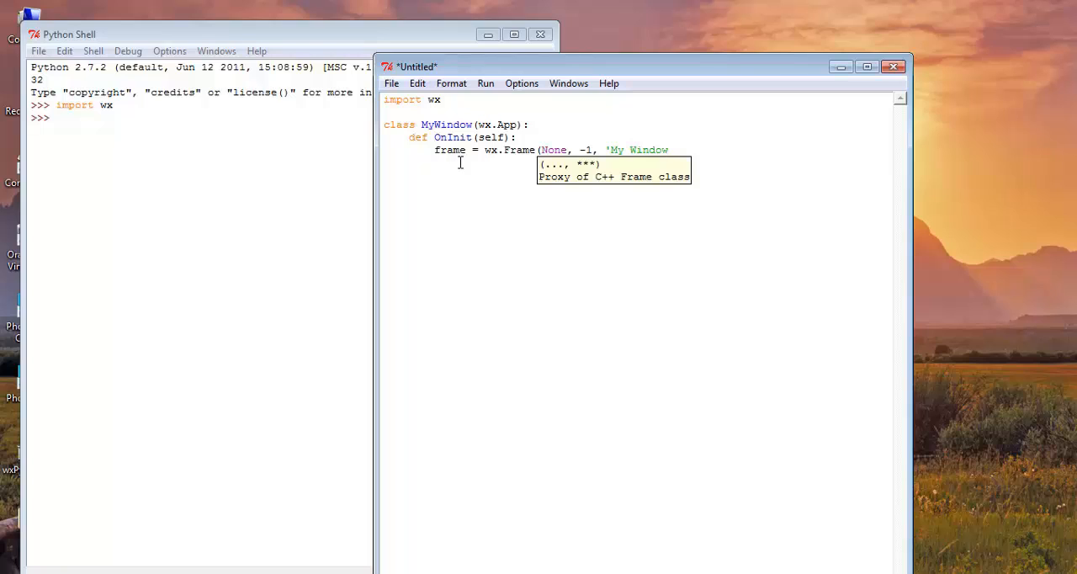
{"action": "type", "text": "')"}
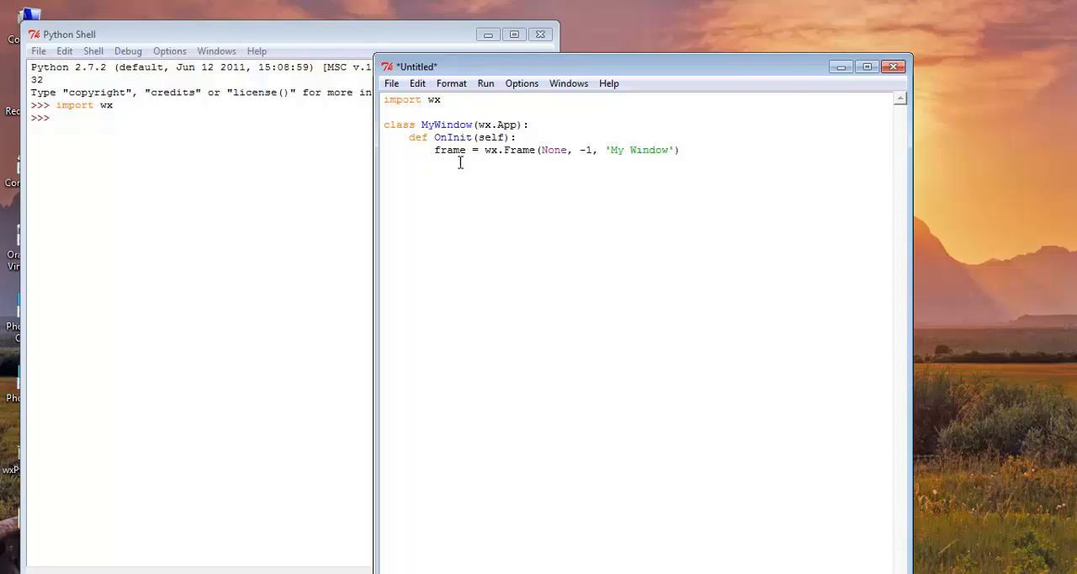
Step: Add frame.Show() and return True to finish OnInit
{"action": "type", "text": "fram"}
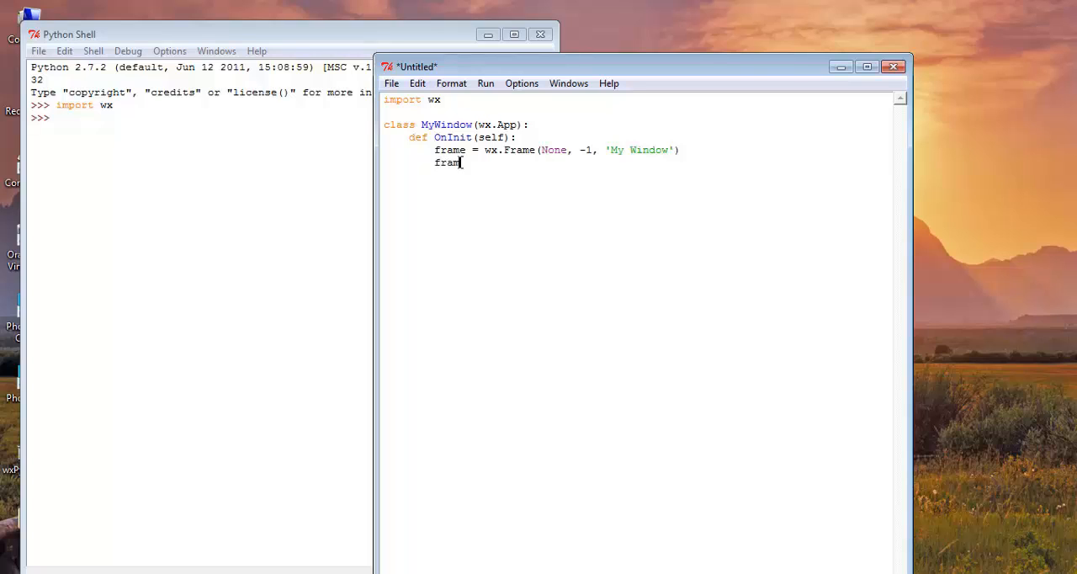
{"action": "type", "text": "e.Sh"}
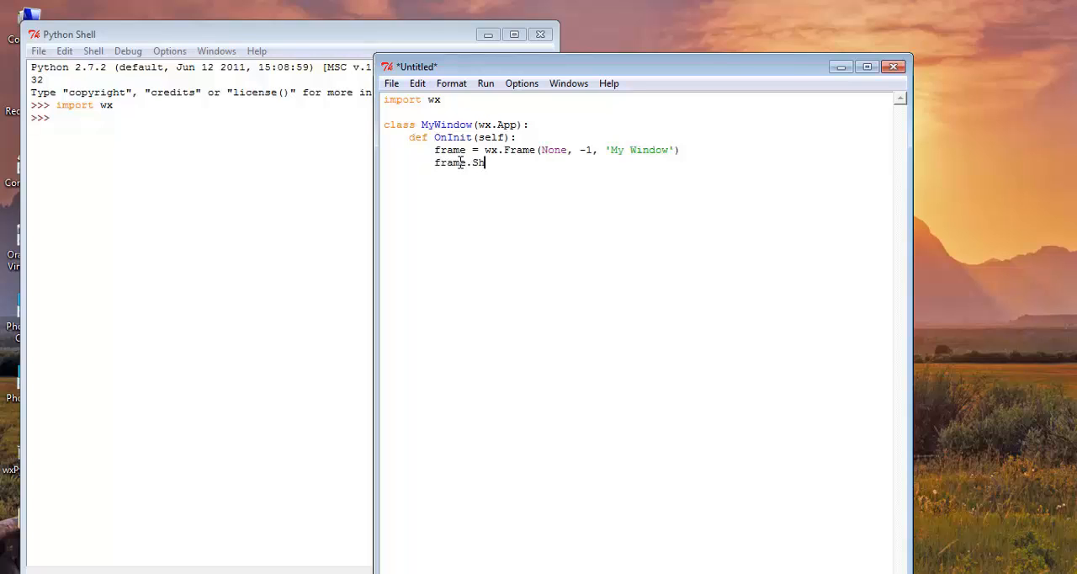
{"action": "type", "text": "ow("}
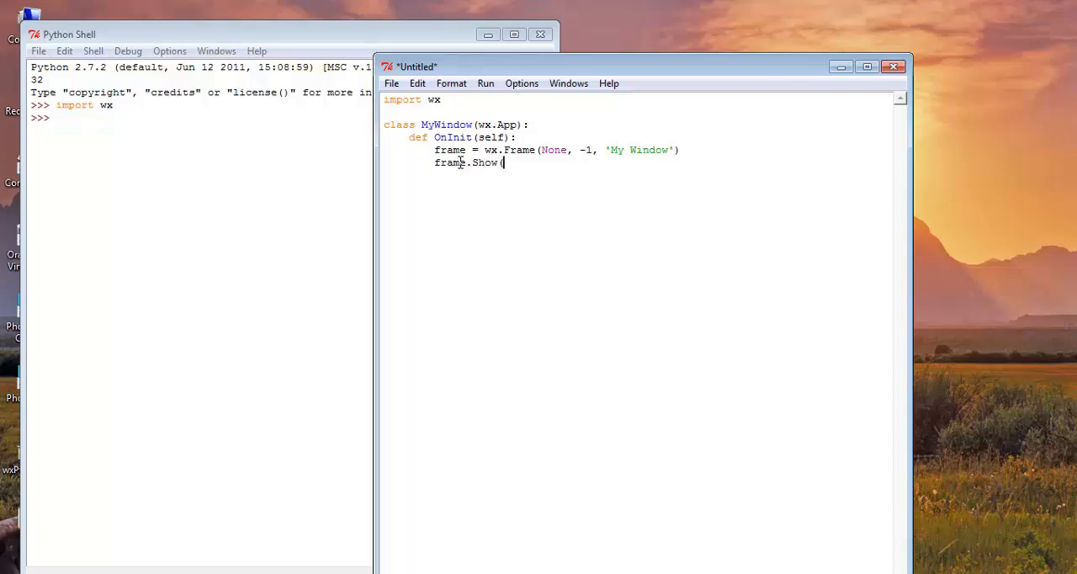
{"action": "type", "text": ")"}
{"action": "type", "text": "ret"}
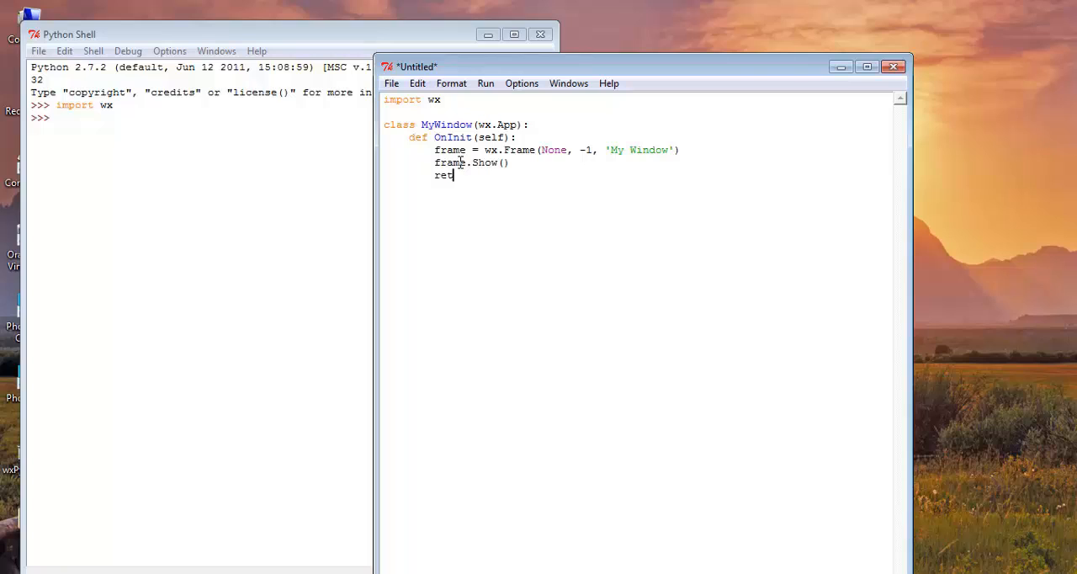
{"action": "type", "text": "urn Tr"}
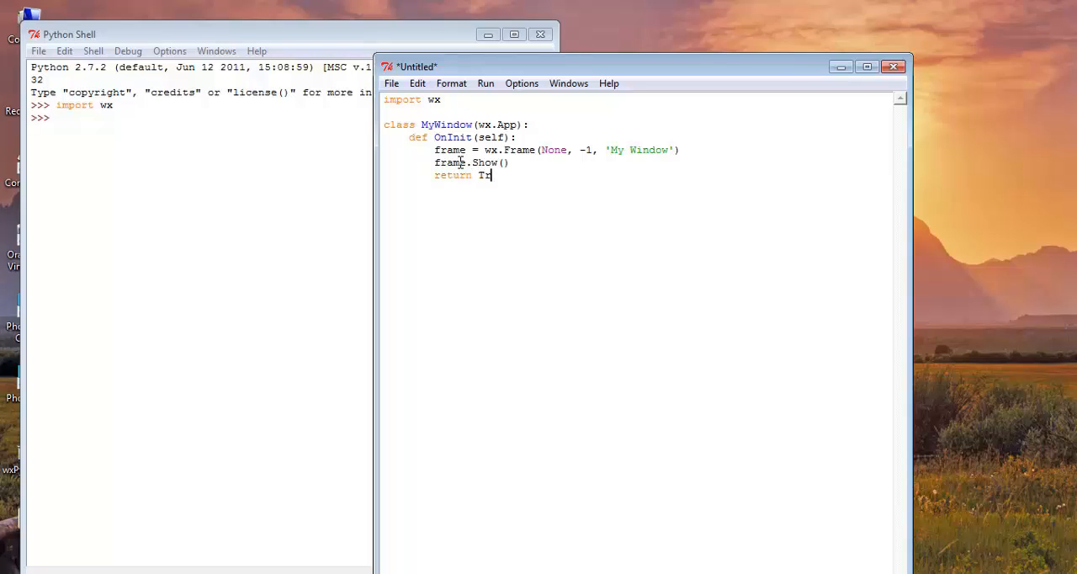
{"action": "key", "text": "enter"}
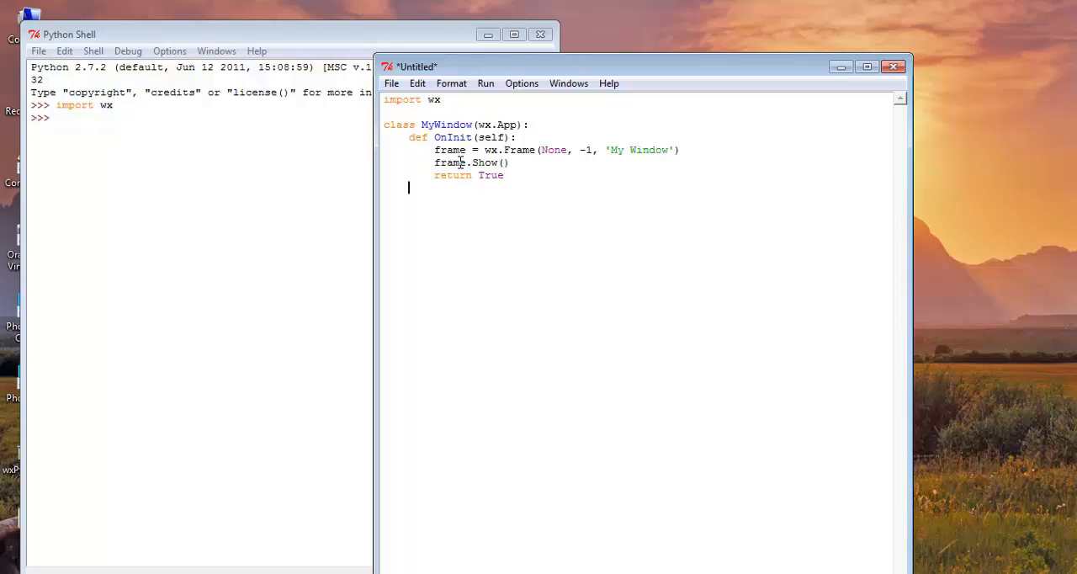
Step: Below the class, write app = MyWindow() and app.MainLoop() on separate lines
{"action": "left_click", "coordinate": [504, 175]}
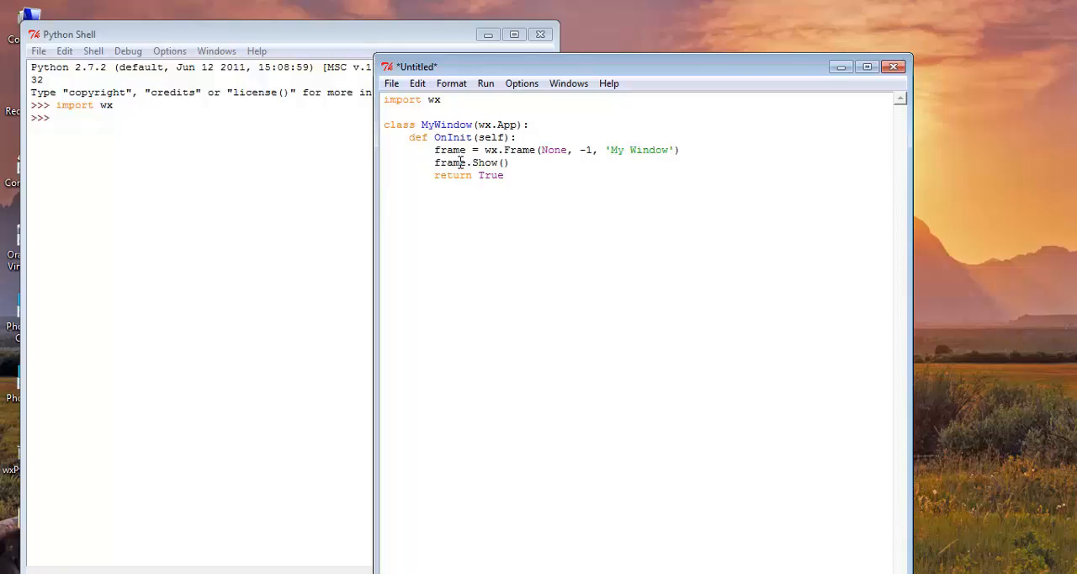
{"action": "type", "text": "app ="}
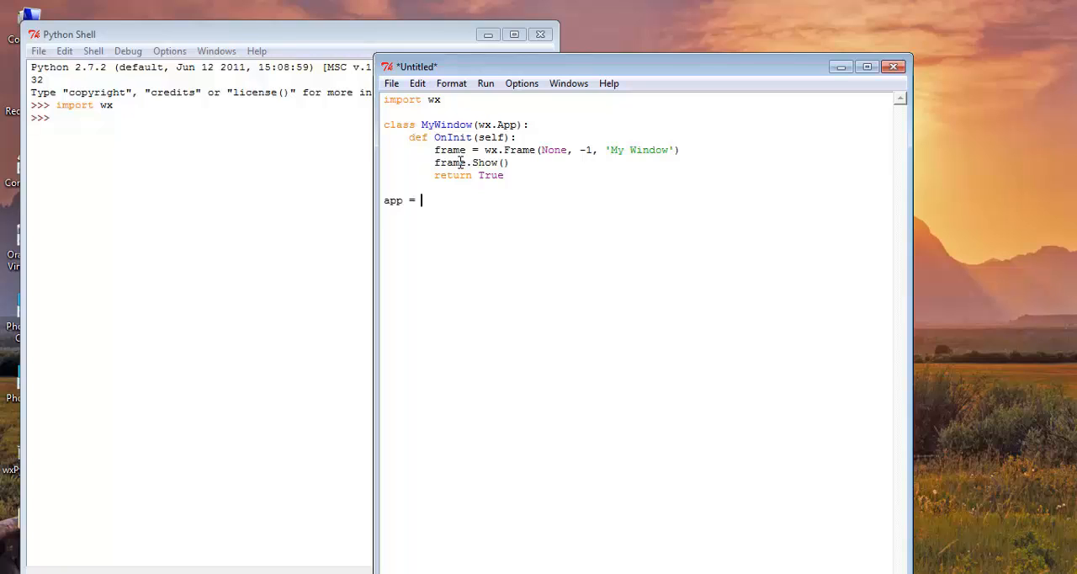
{"action": "type", "text": "My"}
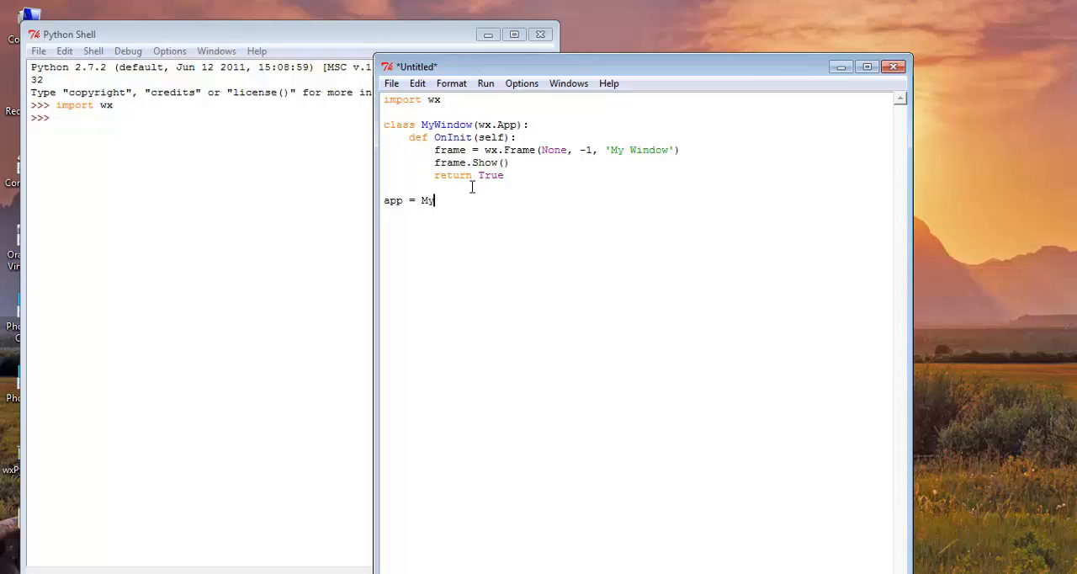
{"action": "type", "text": "Window"}
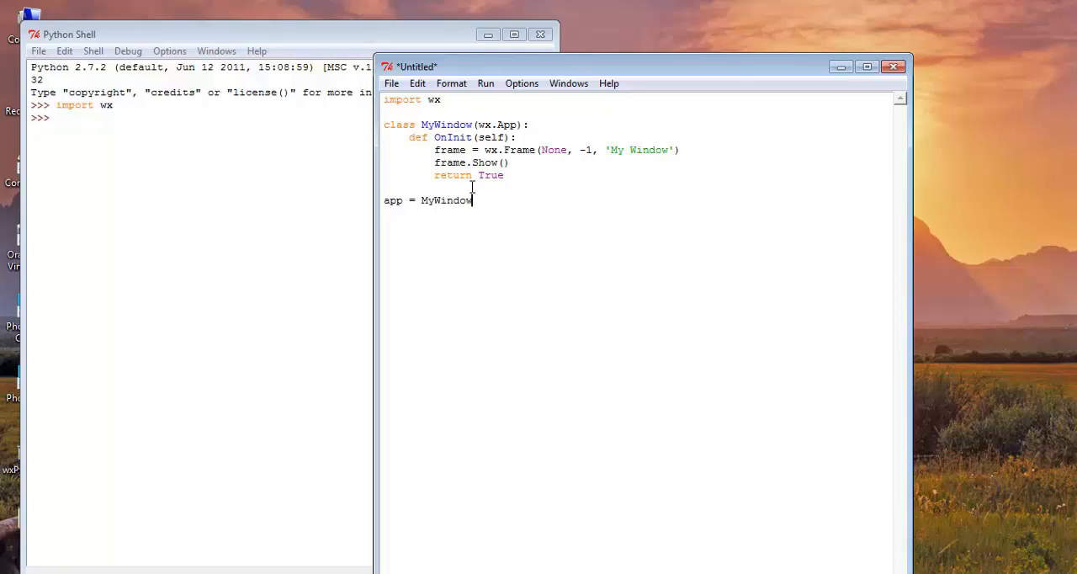
{"action": "type", "text": "()"}
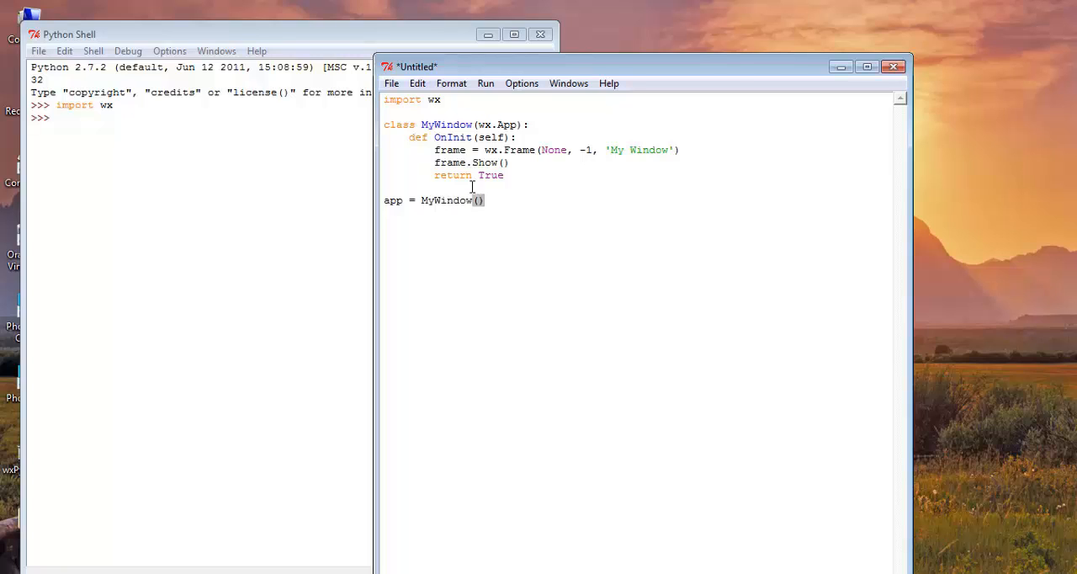
{"action": "type", "text": "a"}
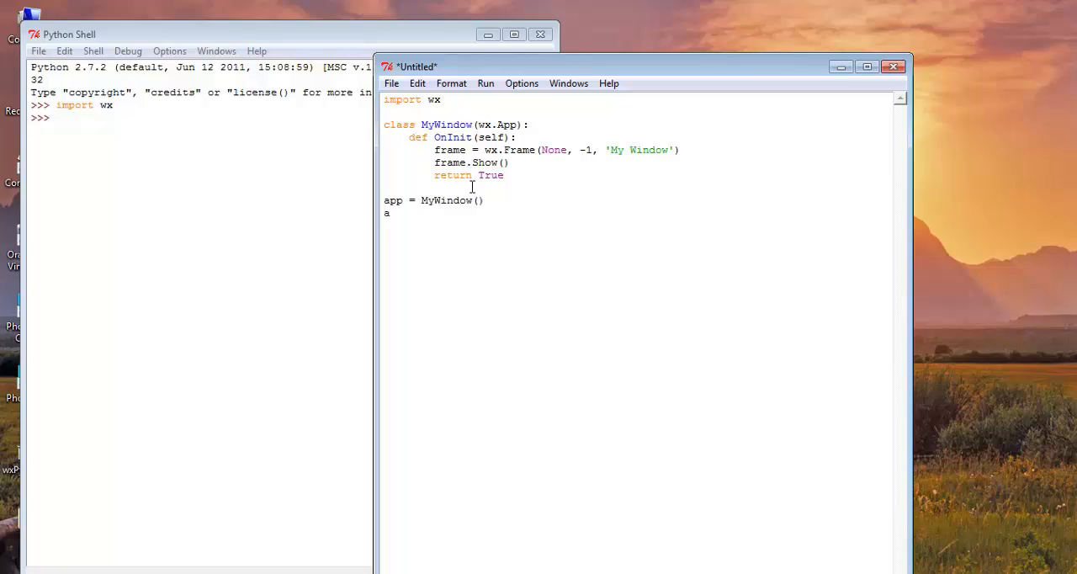
{"action": "type", "text": "pp.Ma"}
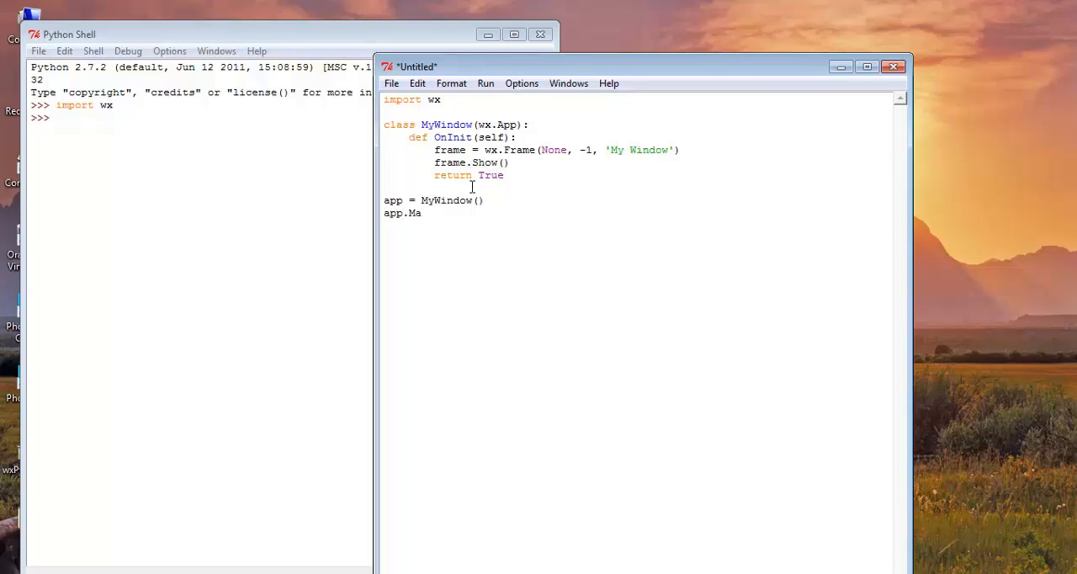
{"action": "type", "text": "inLoop"}
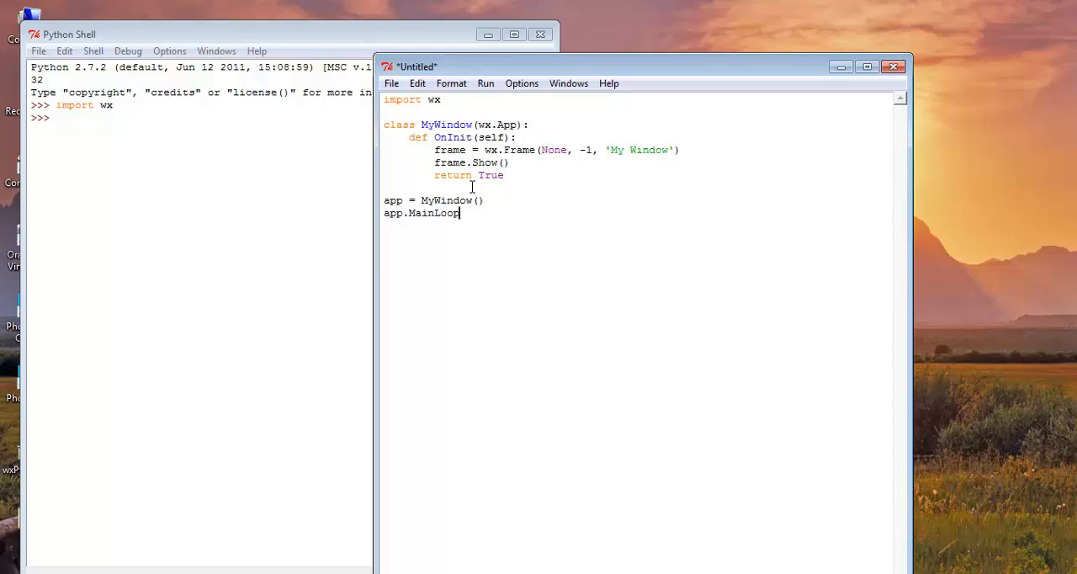
{"action": "type", "text": "()"}
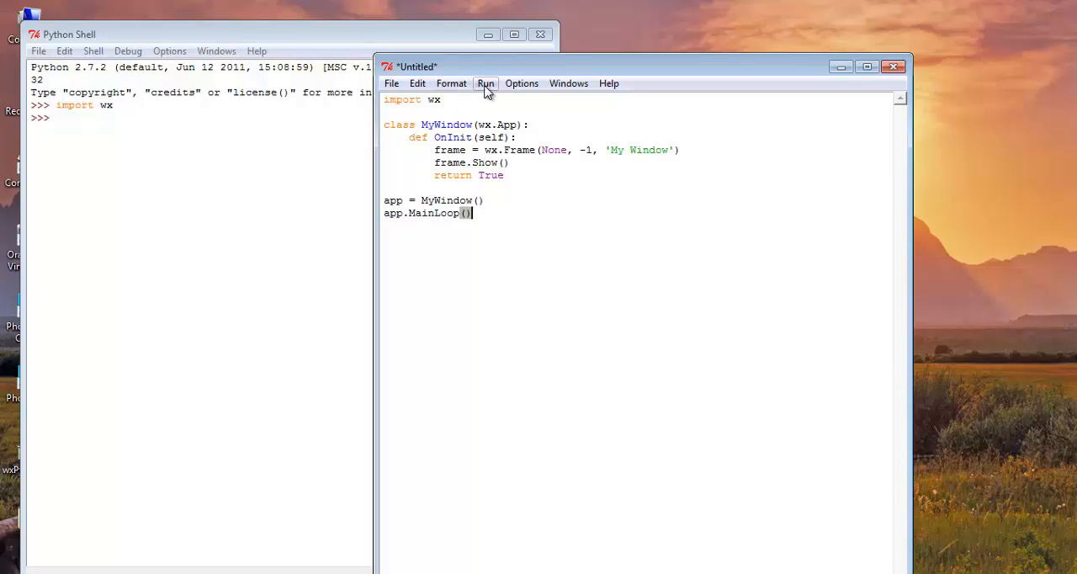
Step: Run the module, saving the script to the Desktop as win.py
{"action": "left_click", "coordinate": [486, 82]}
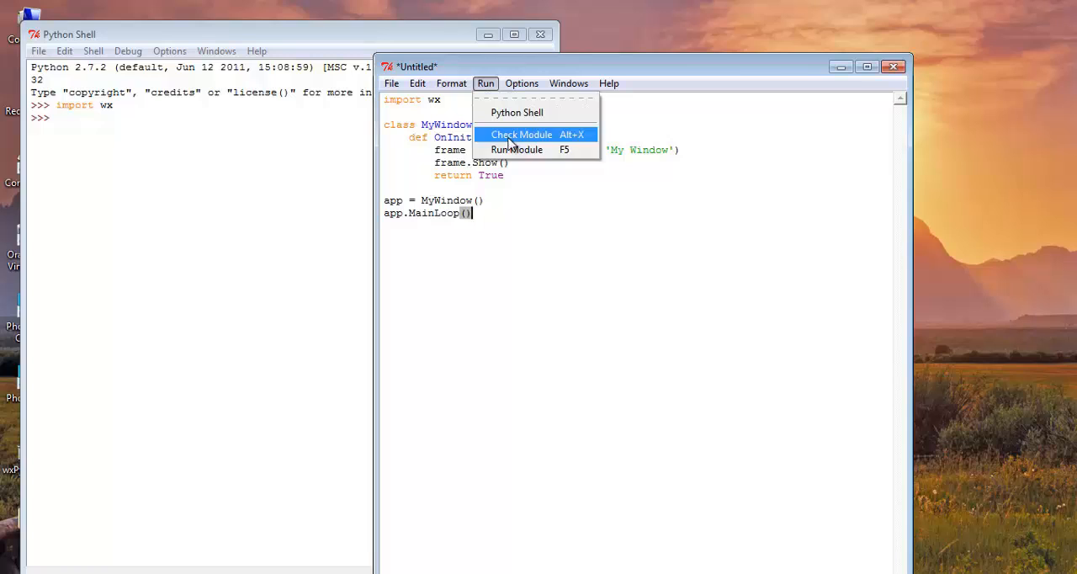
{"action": "left_click", "coordinate": [520, 135]}
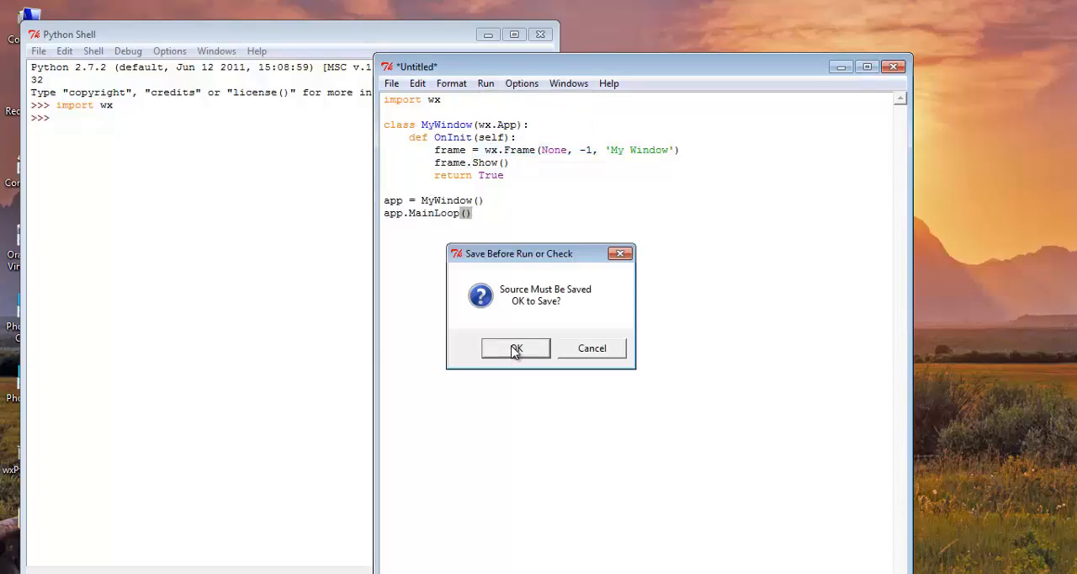
{"action": "left_click", "coordinate": [515, 348]}
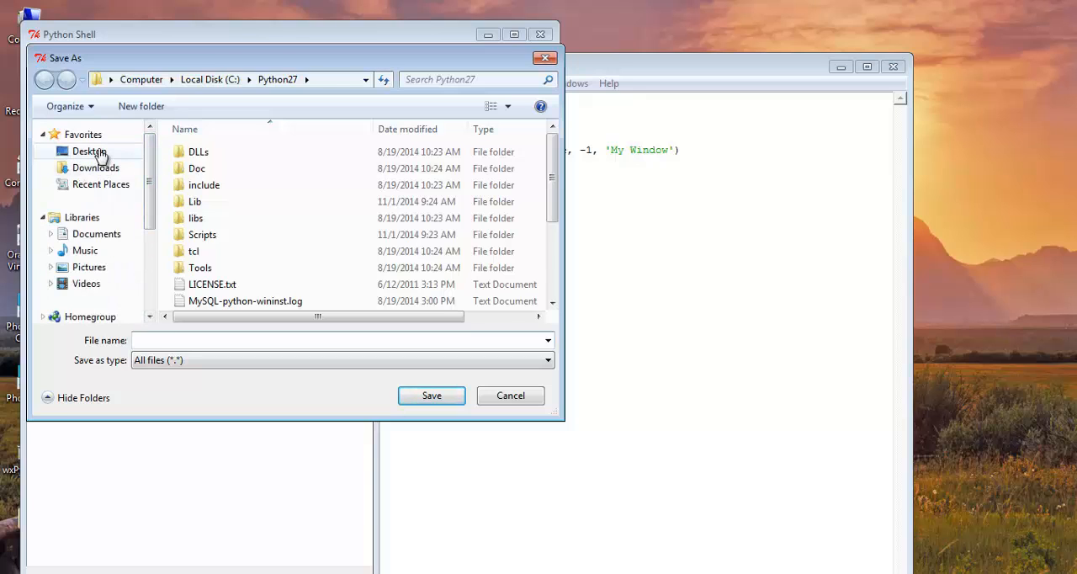
{"action": "left_click", "coordinate": [90, 151]}
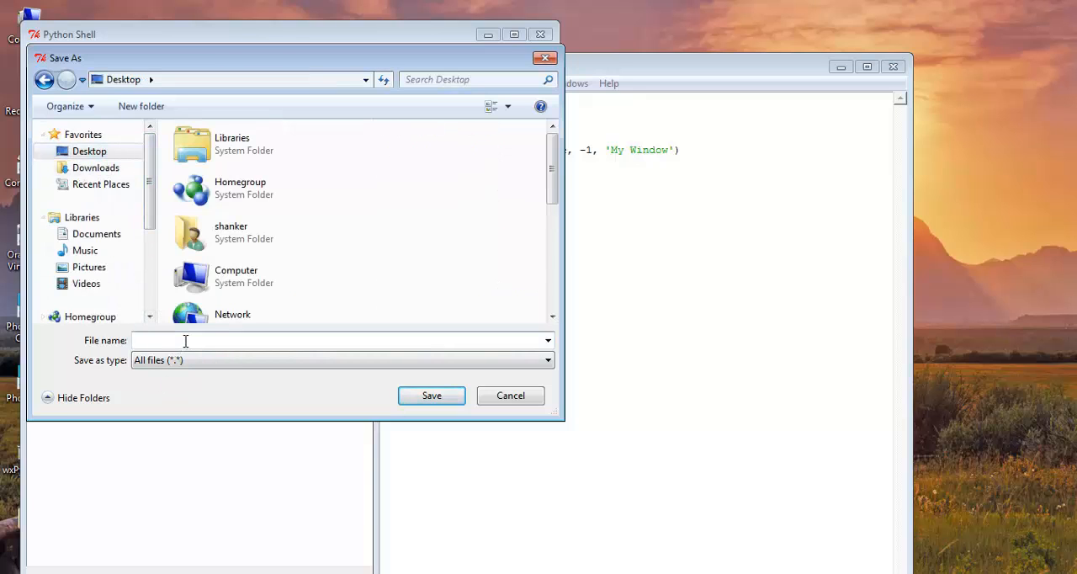
{"action": "type", "text": "win"}
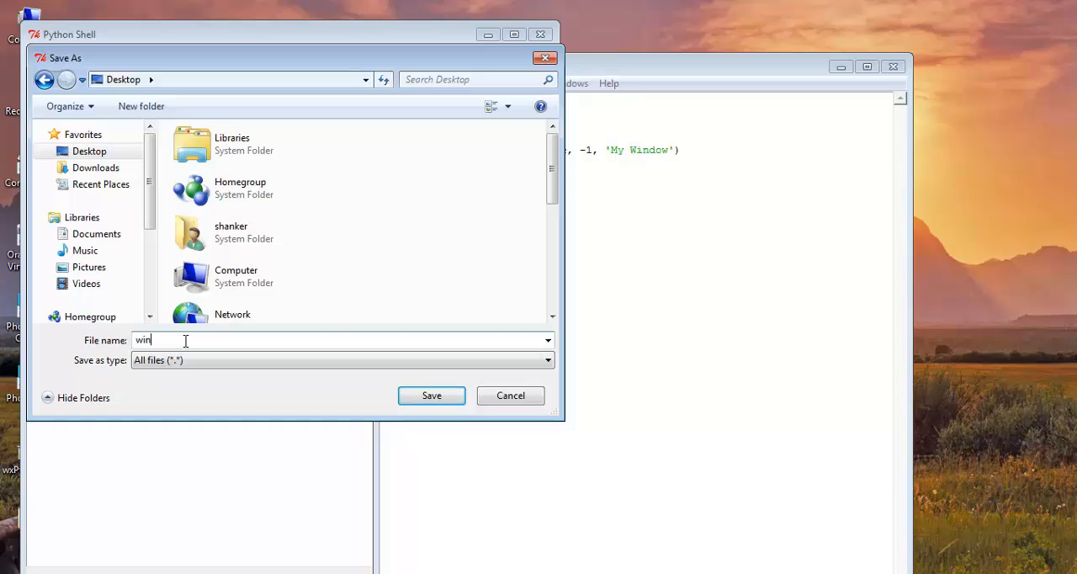
{"action": "type", "text": ".py"}
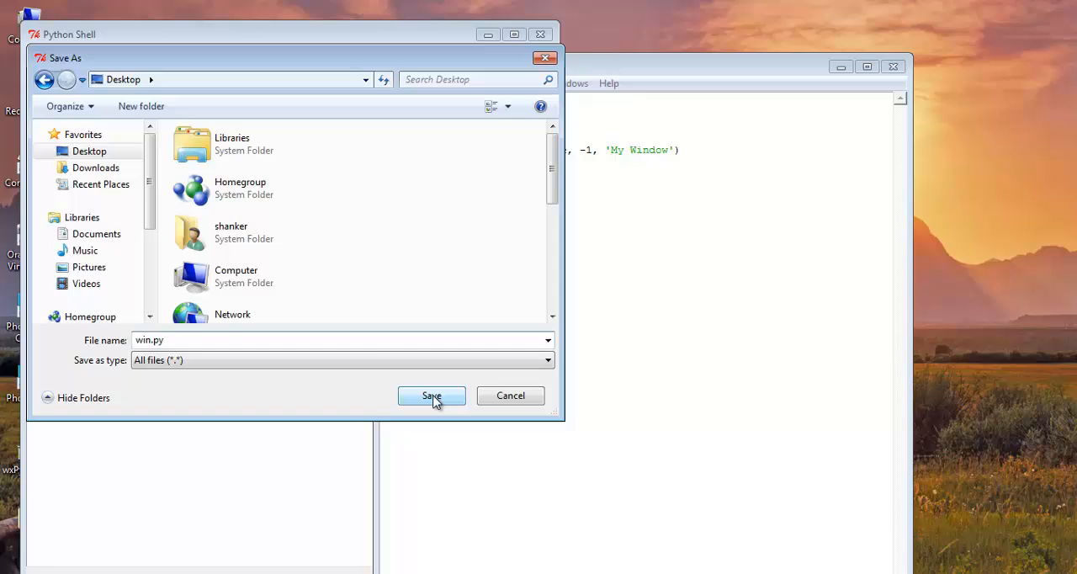
{"action": "left_click", "coordinate": [430, 395]}
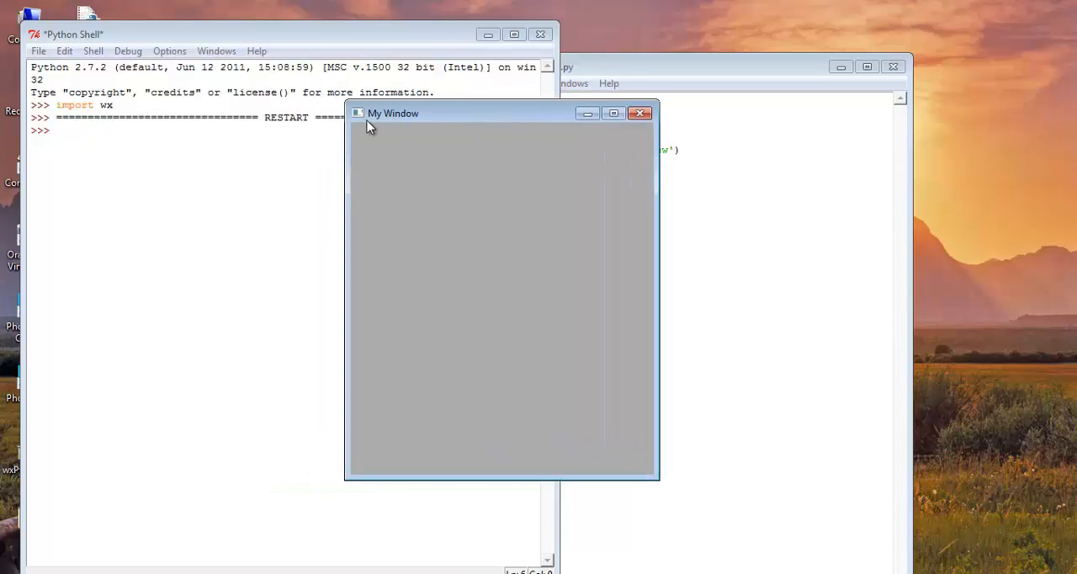
{"action": "mouse_move", "coordinate": [446, 121]}
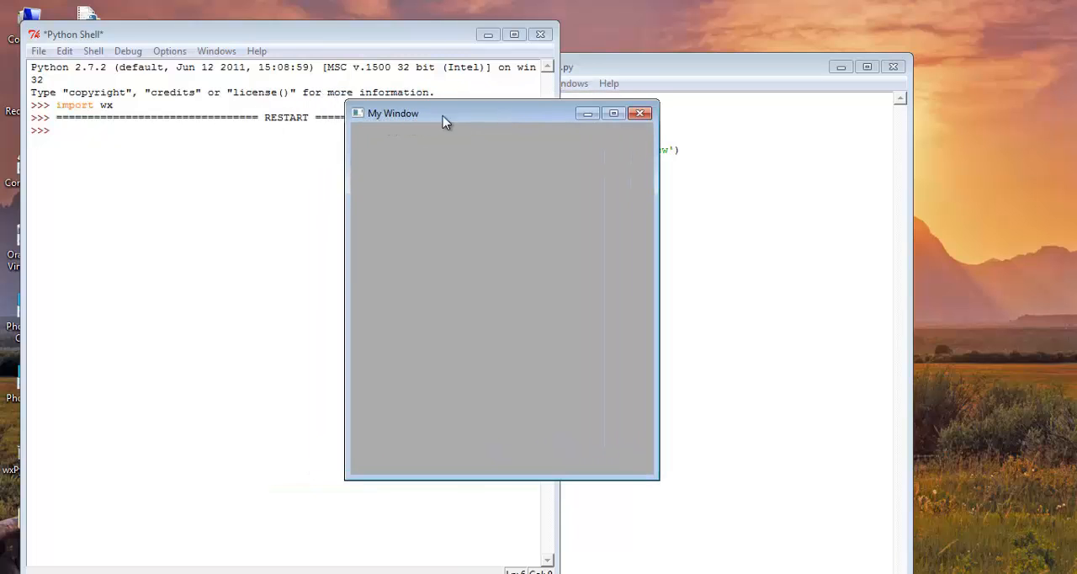
Step: Drag the empty 'My Window' frame to the right of the Python Shell
{"action": "left_click_drag", "start_coordinate": [446, 113], "coordinate": [698, 148]}
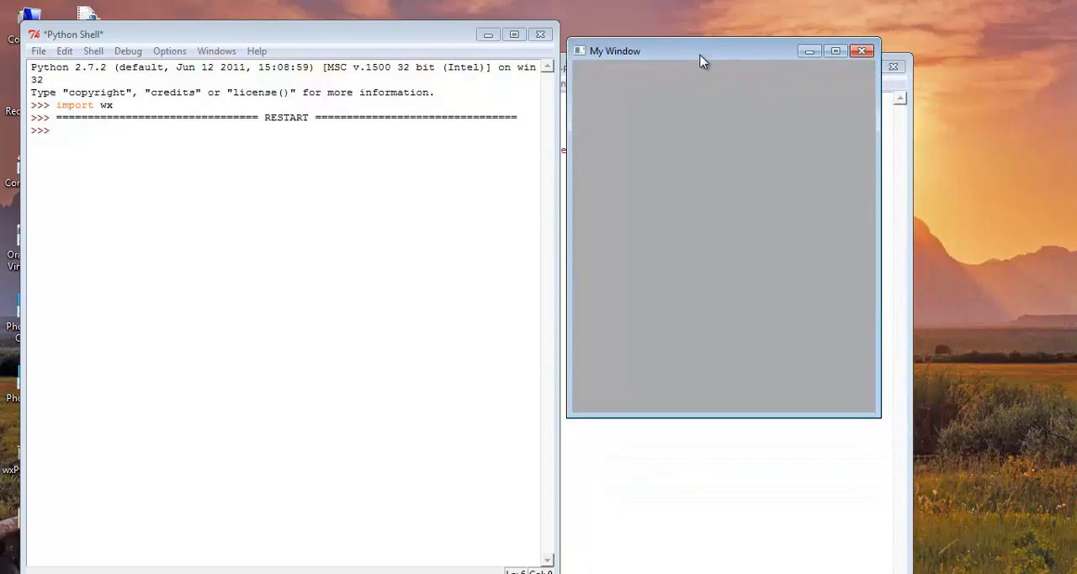
{"action": "left_click_drag", "start_coordinate": [703, 50], "coordinate": [702, 36]}
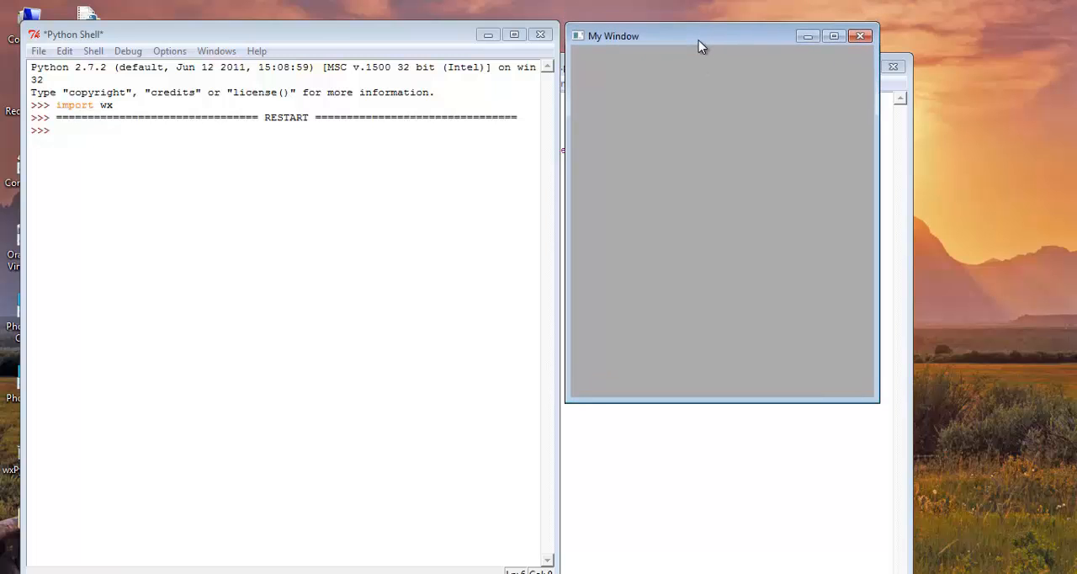